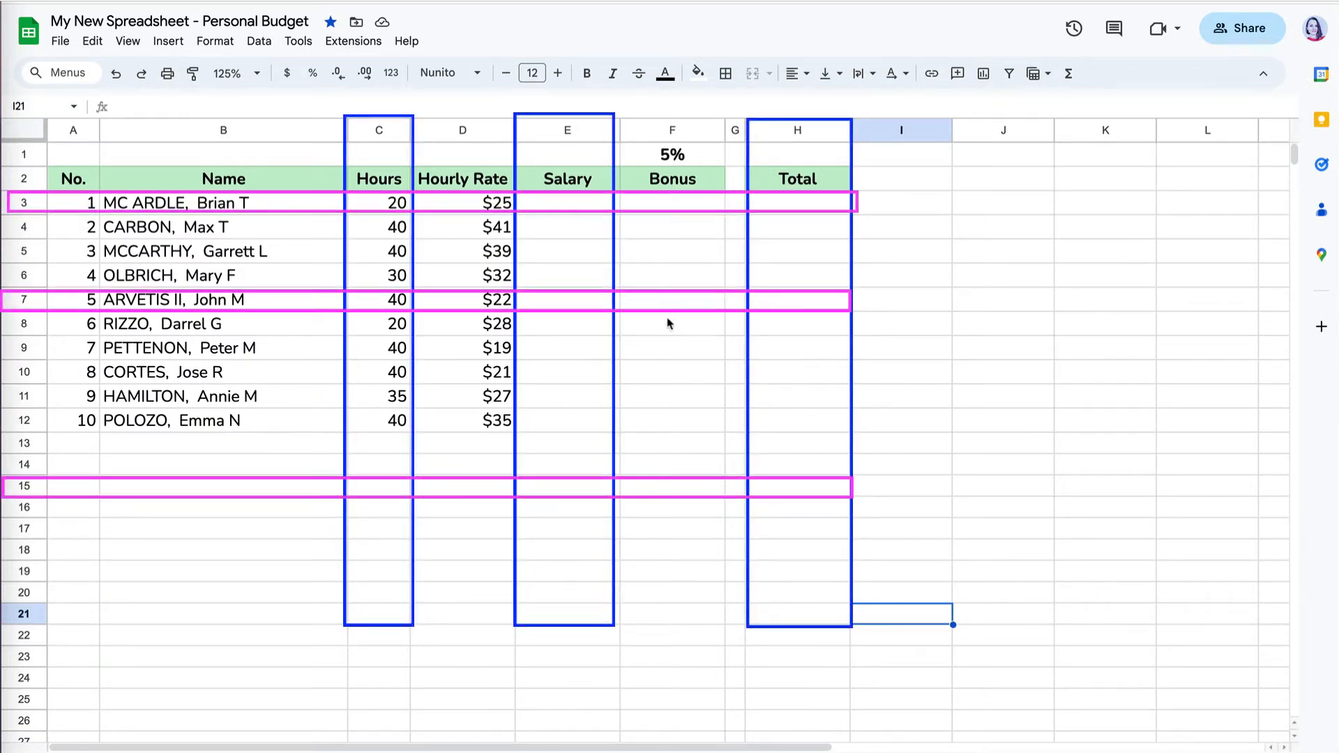
# Step: Enter the first Salary as hours × hourly rate × 52, giving $26,000
pyautogui.click(462, 202)
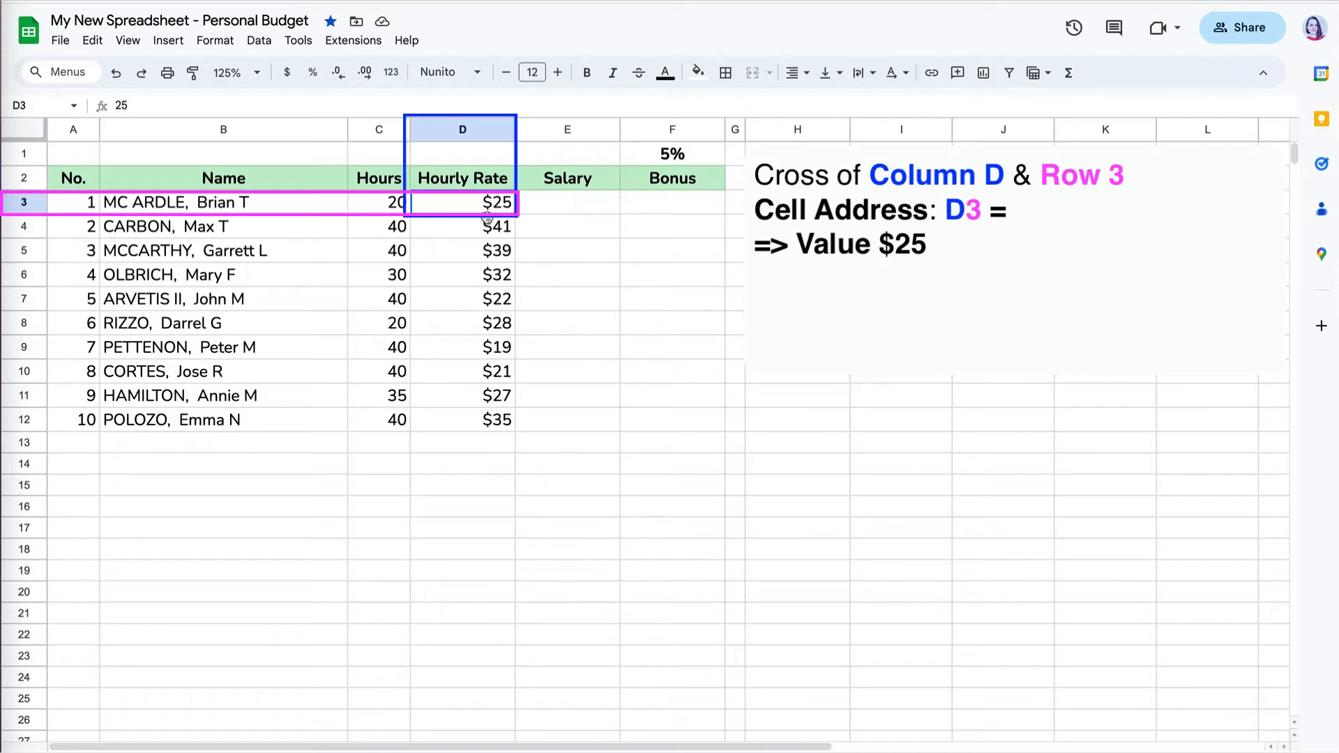
pyautogui.click(380, 299)
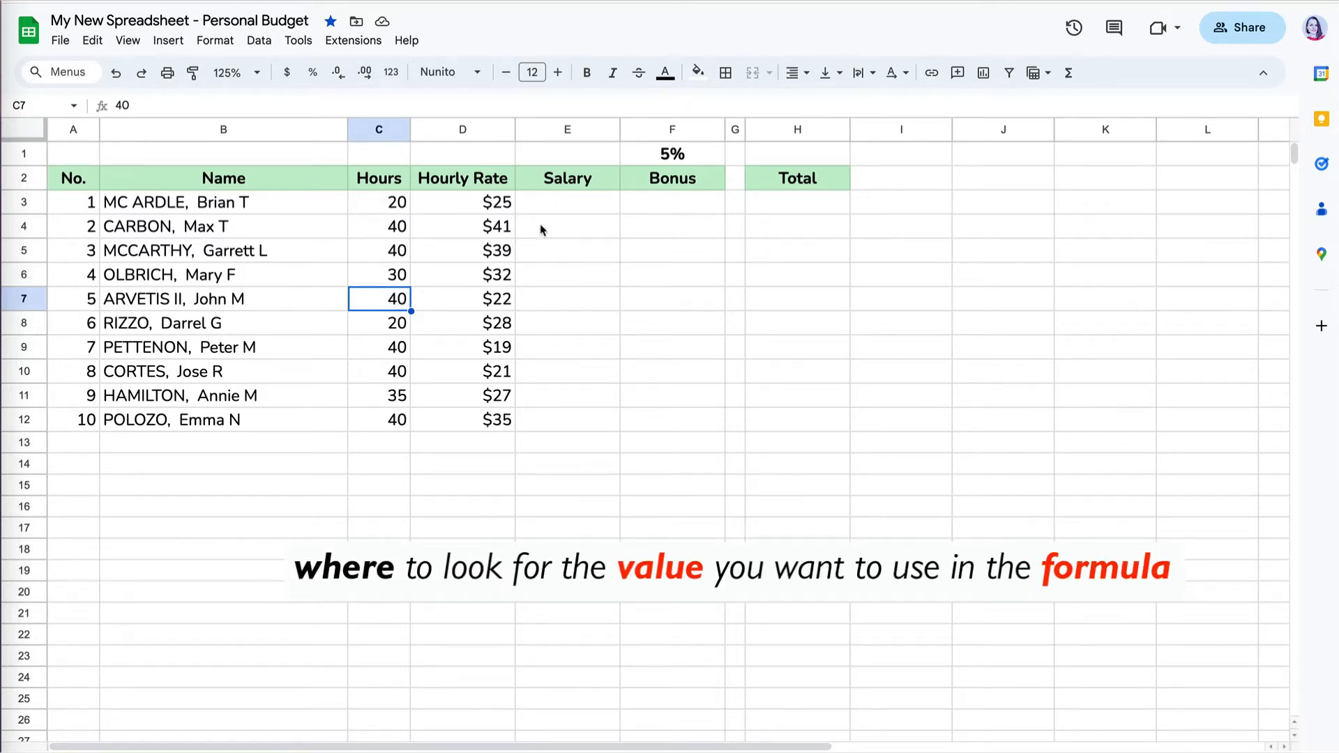
pyautogui.click(568, 202)
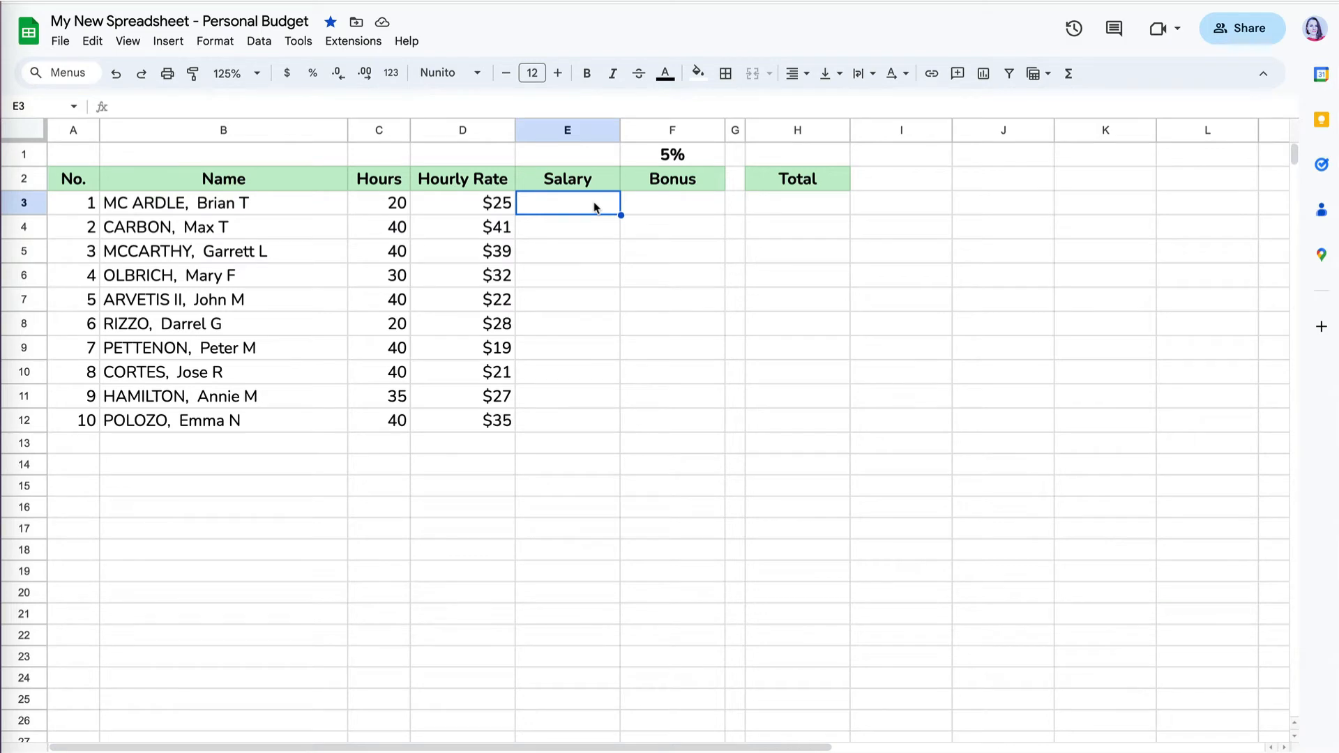
pyautogui.write('=')
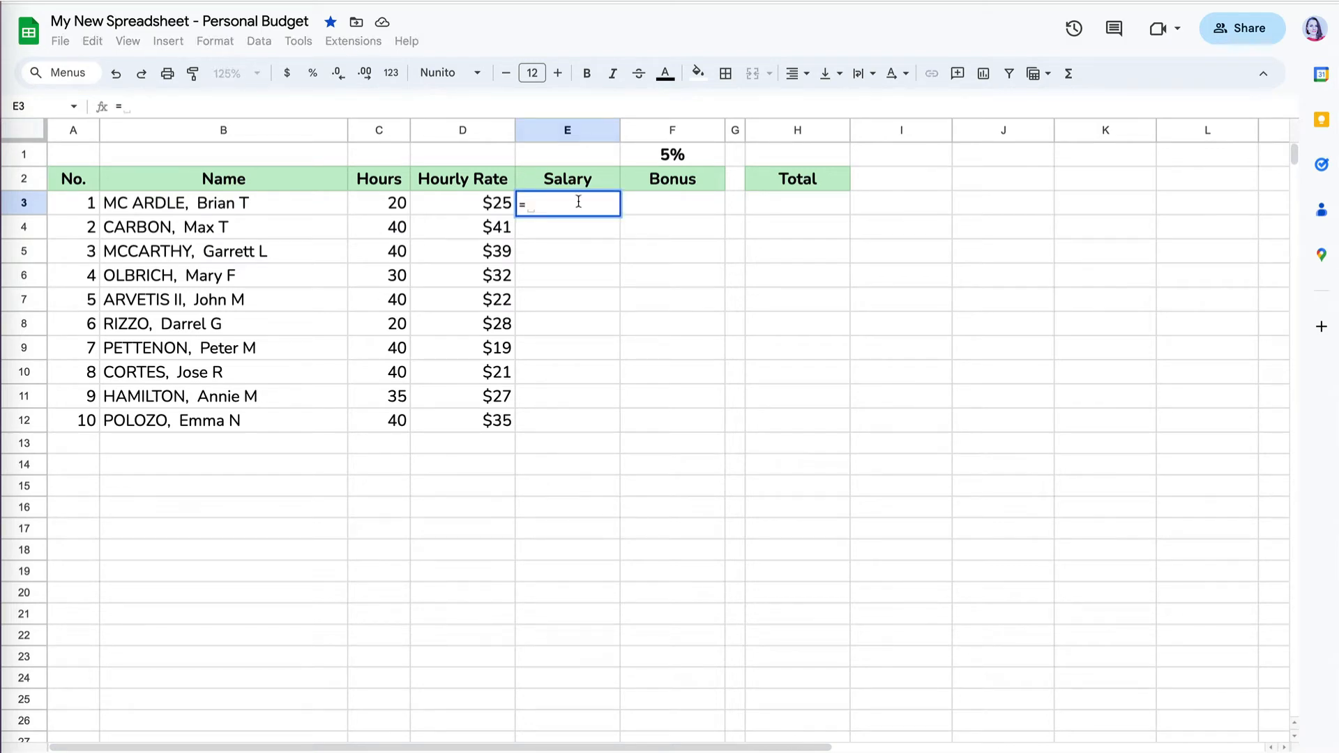
pyautogui.click(378, 202)
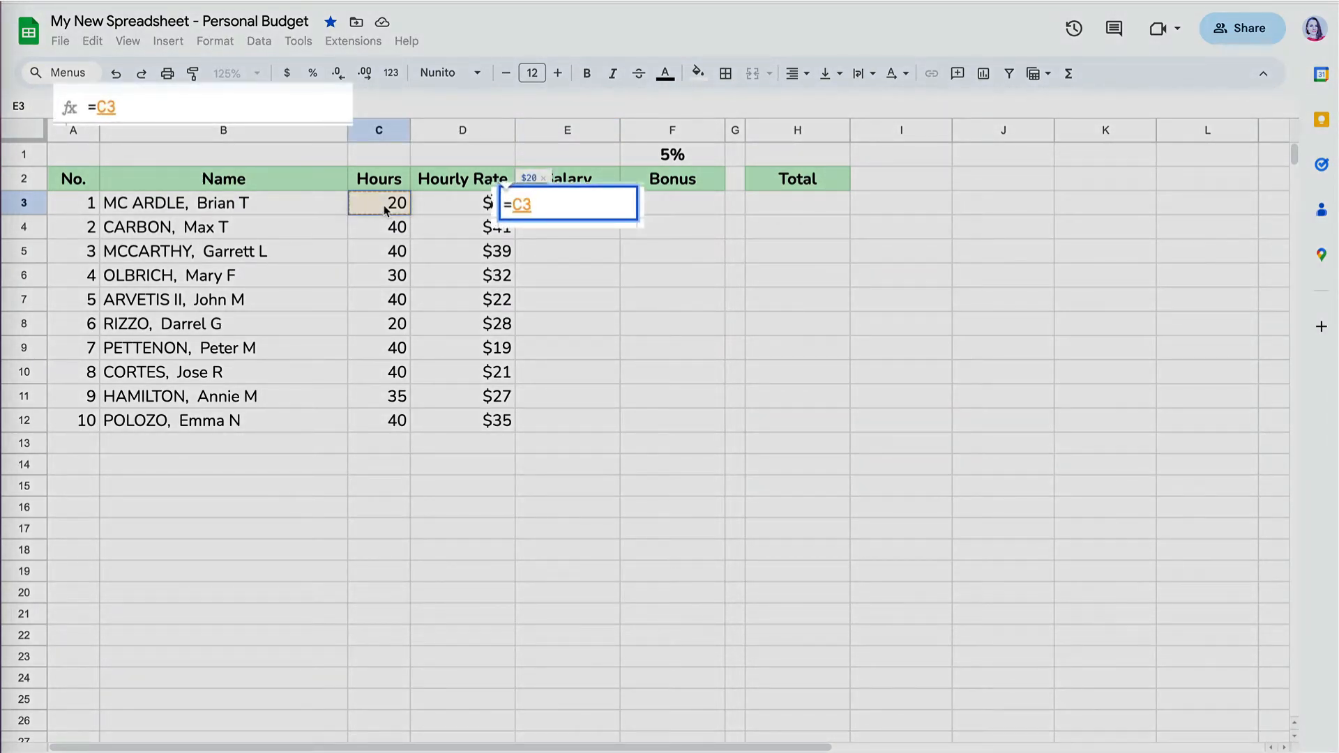
pyautogui.write('*')
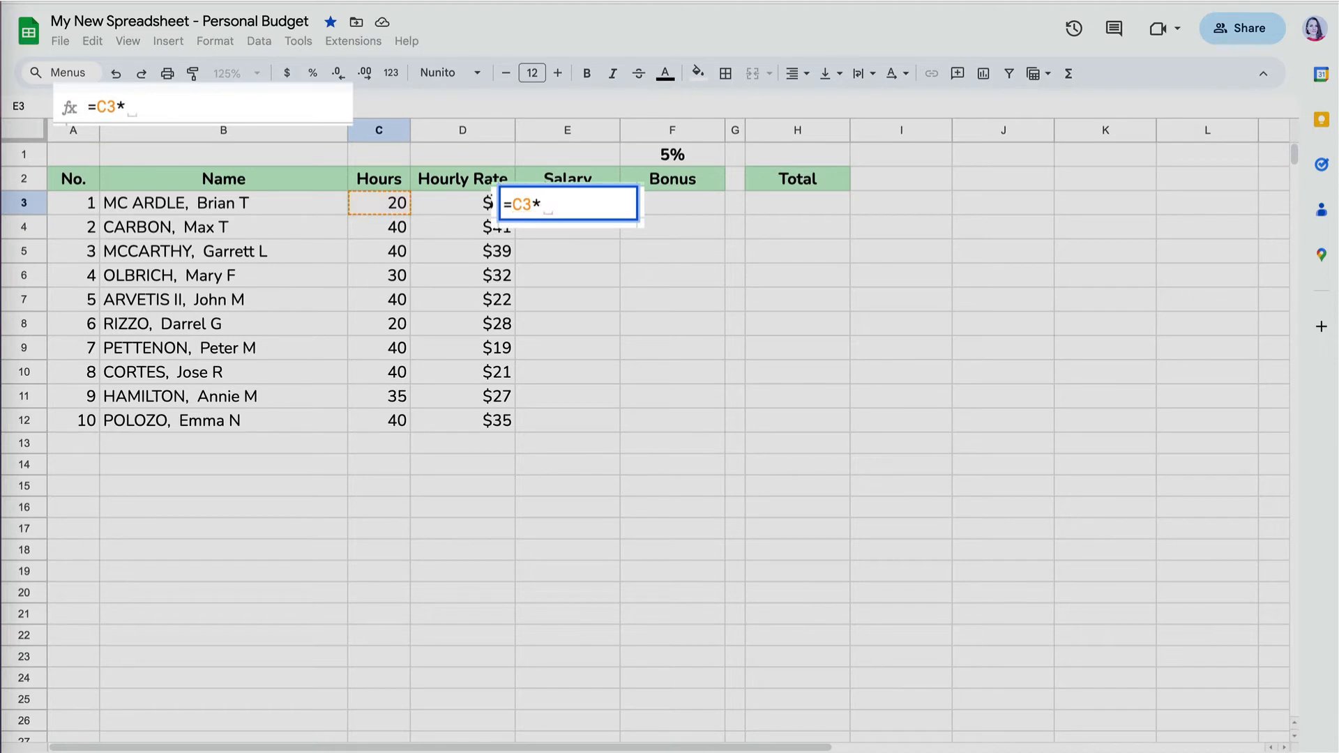
pyautogui.click(462, 203)
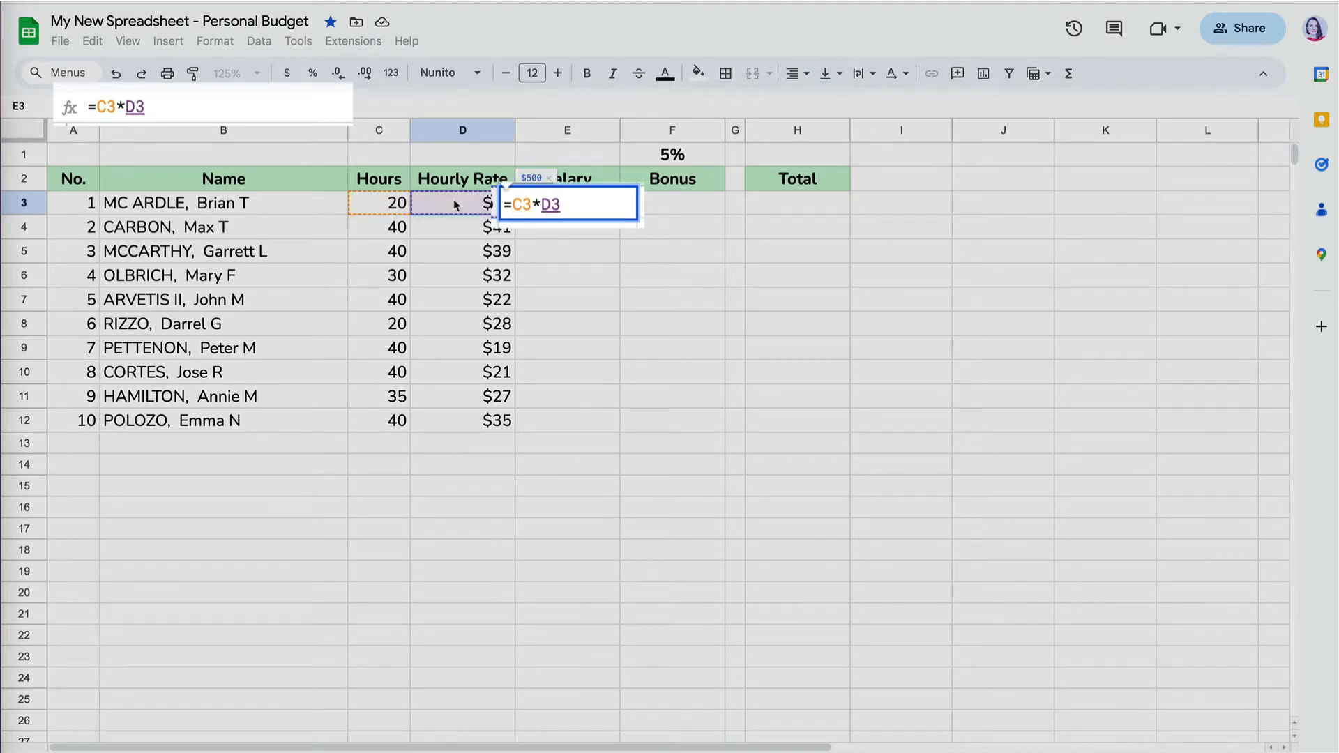
pyautogui.write('*')
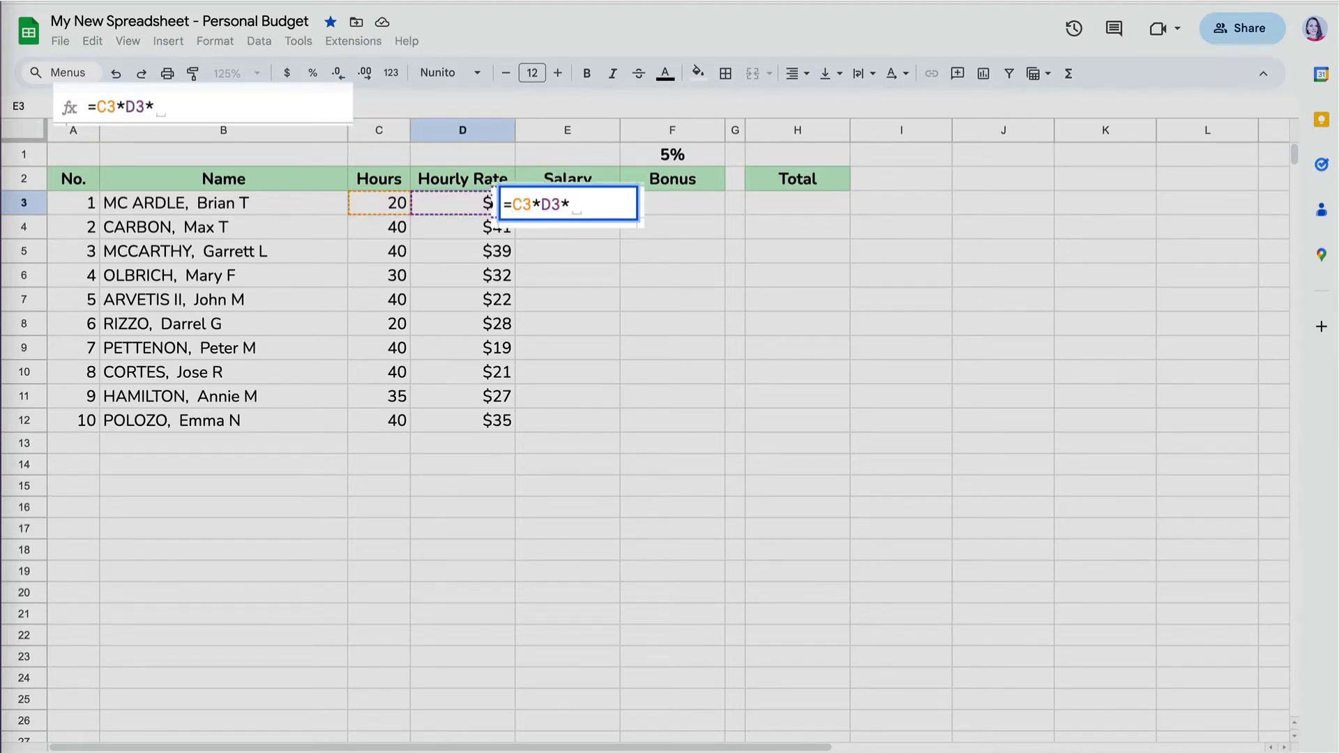
pyautogui.write('52')
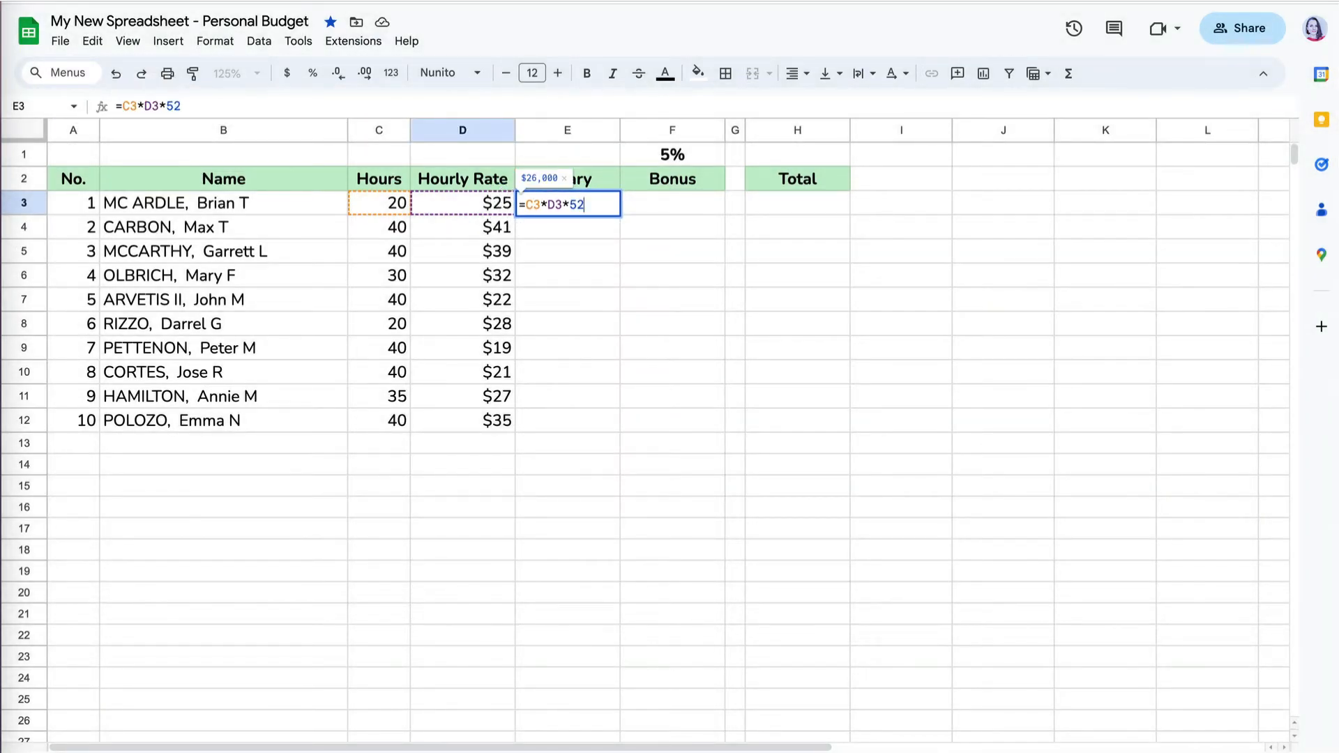
pyautogui.press('Enter')
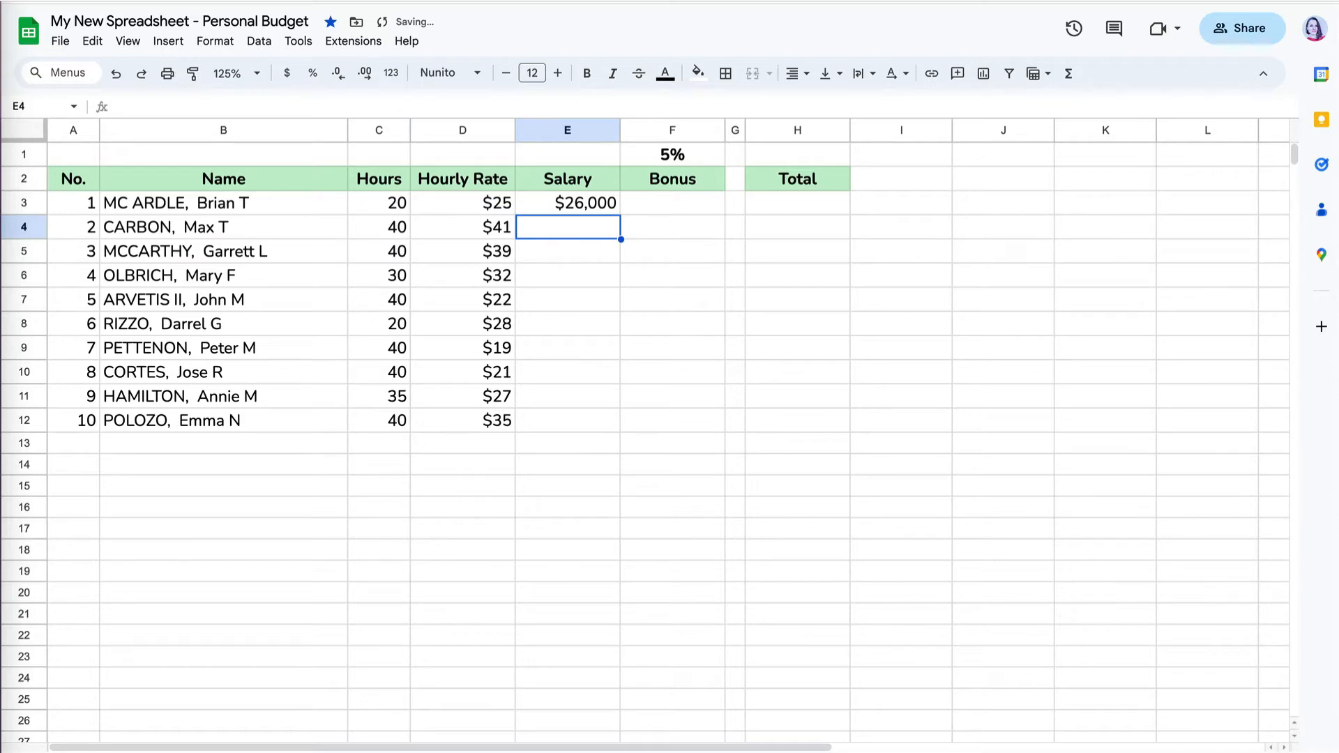
# Step: Fill the salary formula down from the $26,000 cell to the tenth employee and review row formulas
pyautogui.click(568, 202)
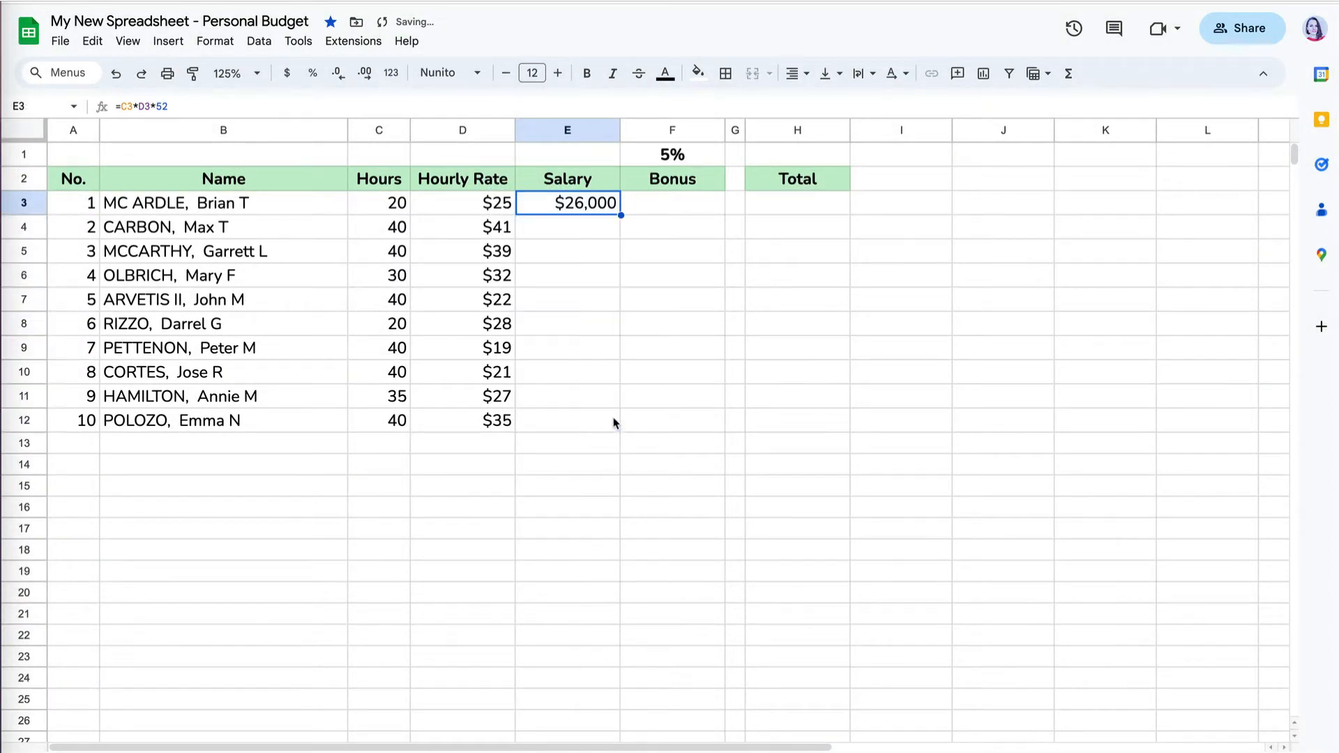
pyautogui.moveTo(619, 214); pyautogui.dragTo(586, 420)
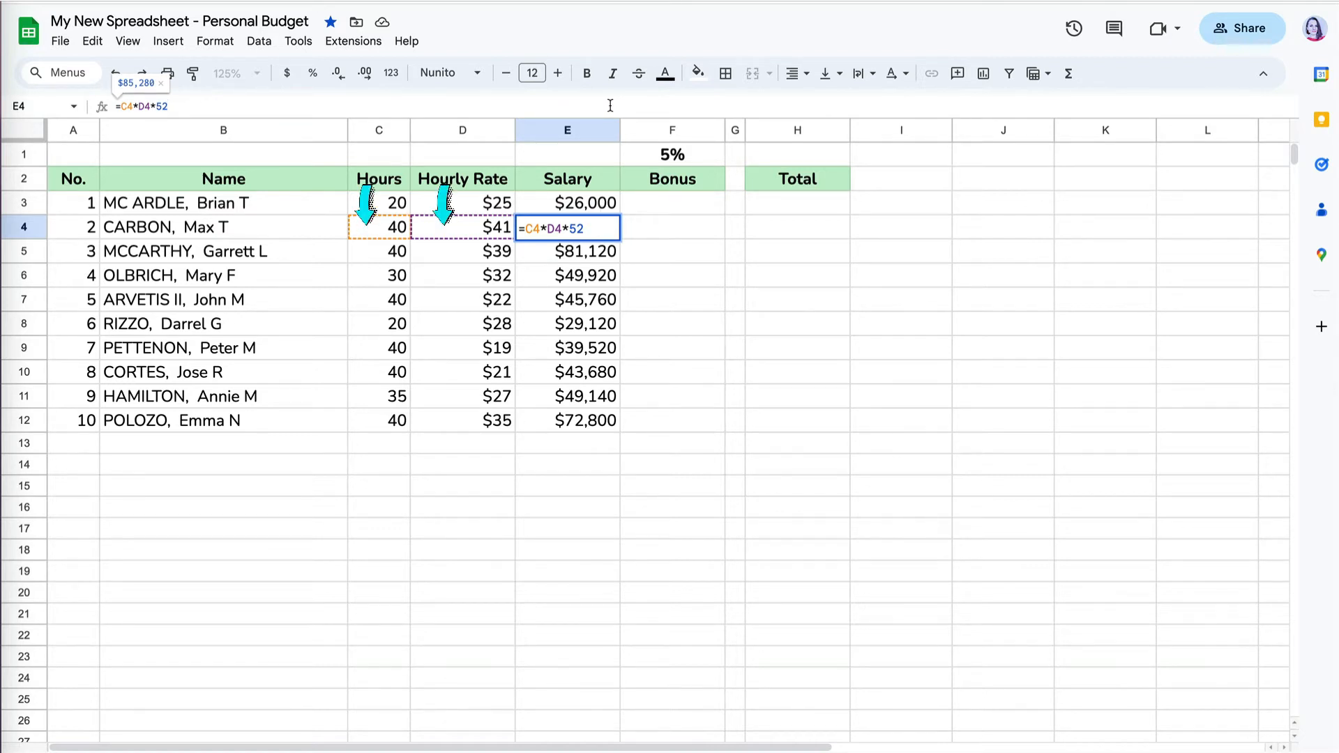
pyautogui.press('Enter')
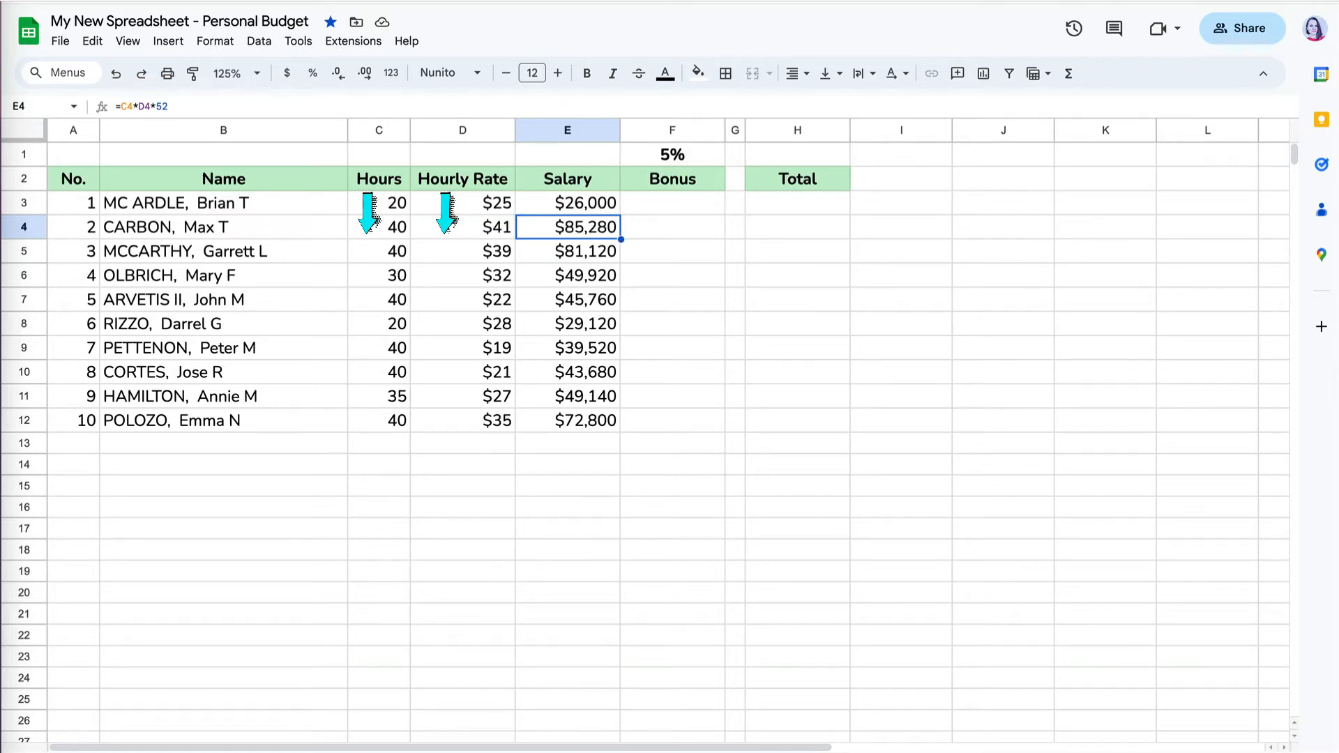
pyautogui.click(567, 251)
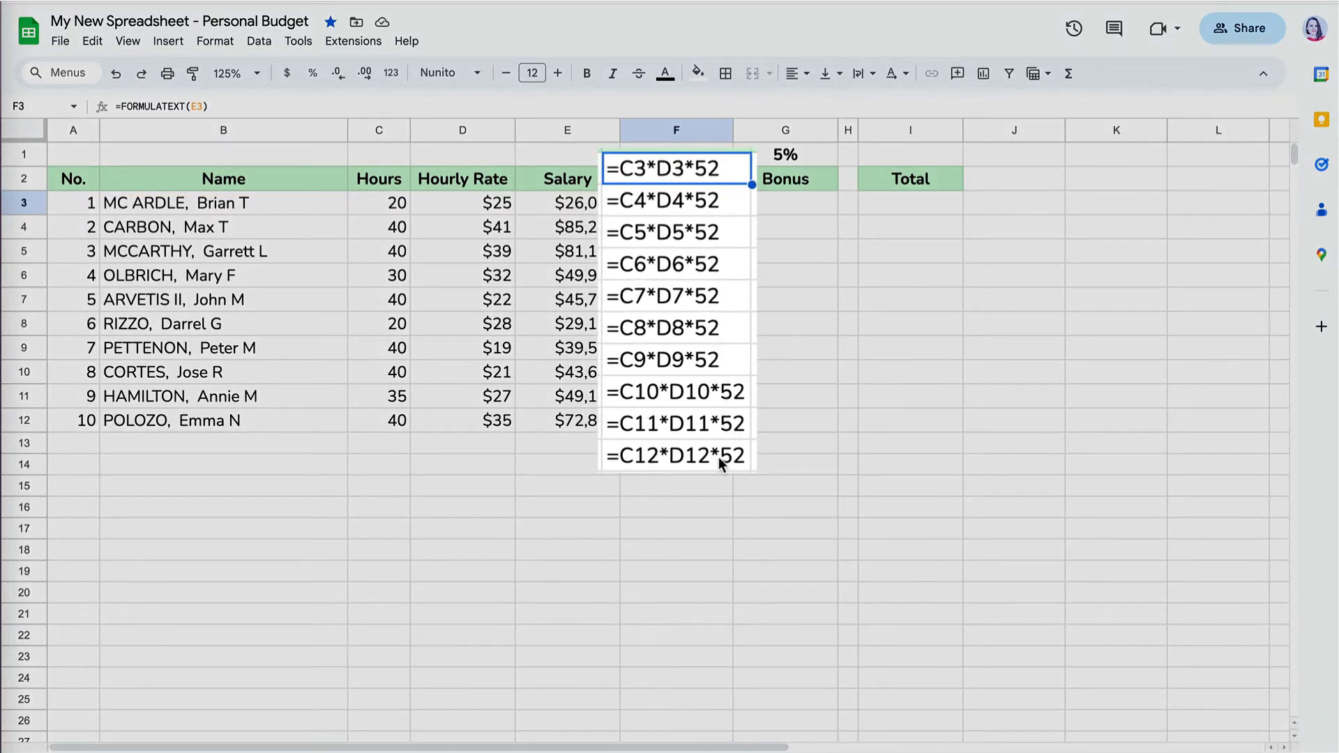
# Step: Enter the first Bonus as =E3 times the 5% rate cell, giving $1,300
pyautogui.click(677, 454)
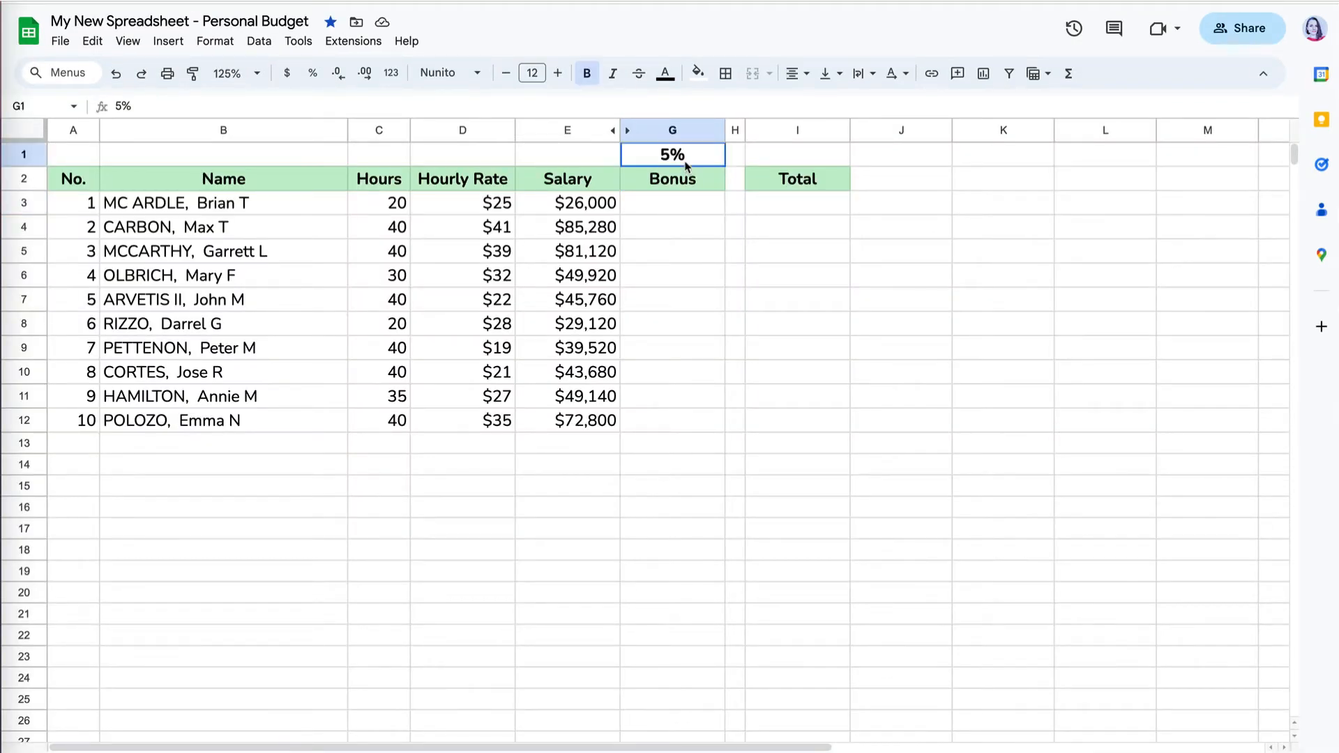
pyautogui.click(672, 202)
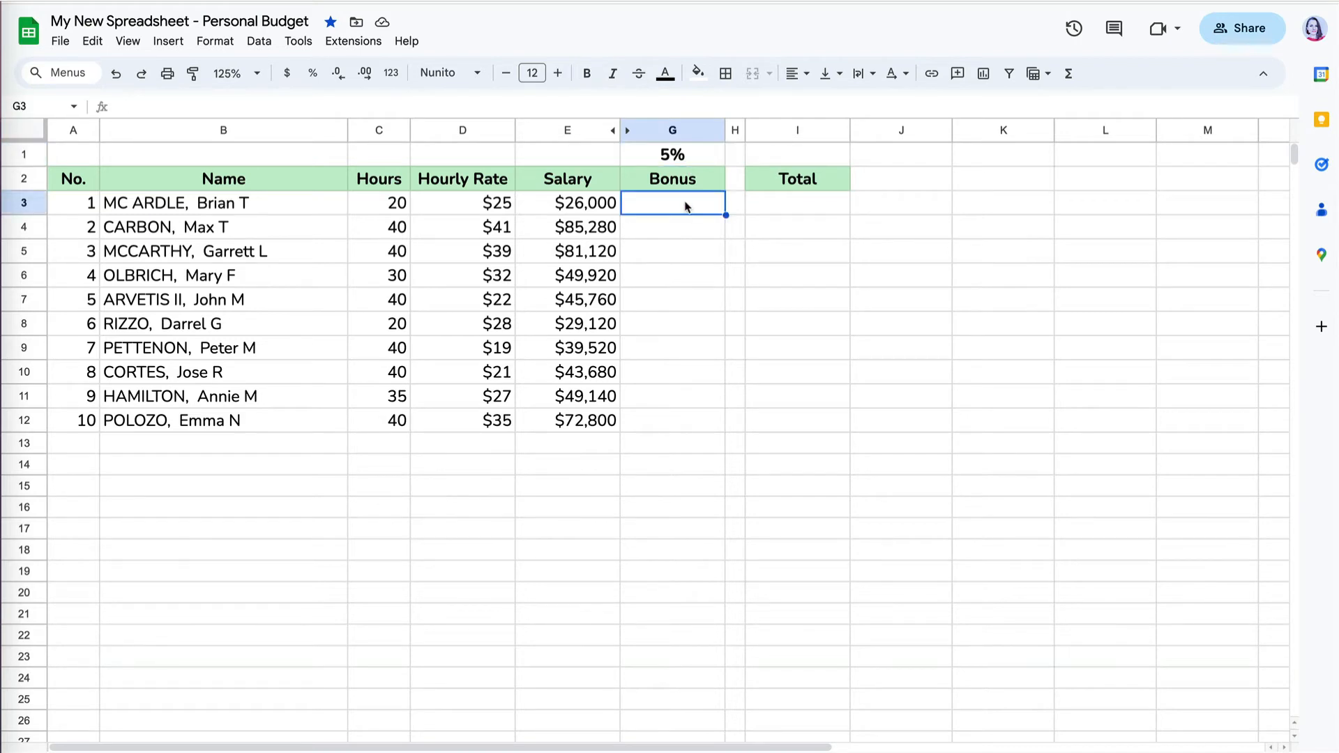
pyautogui.write('=E3')
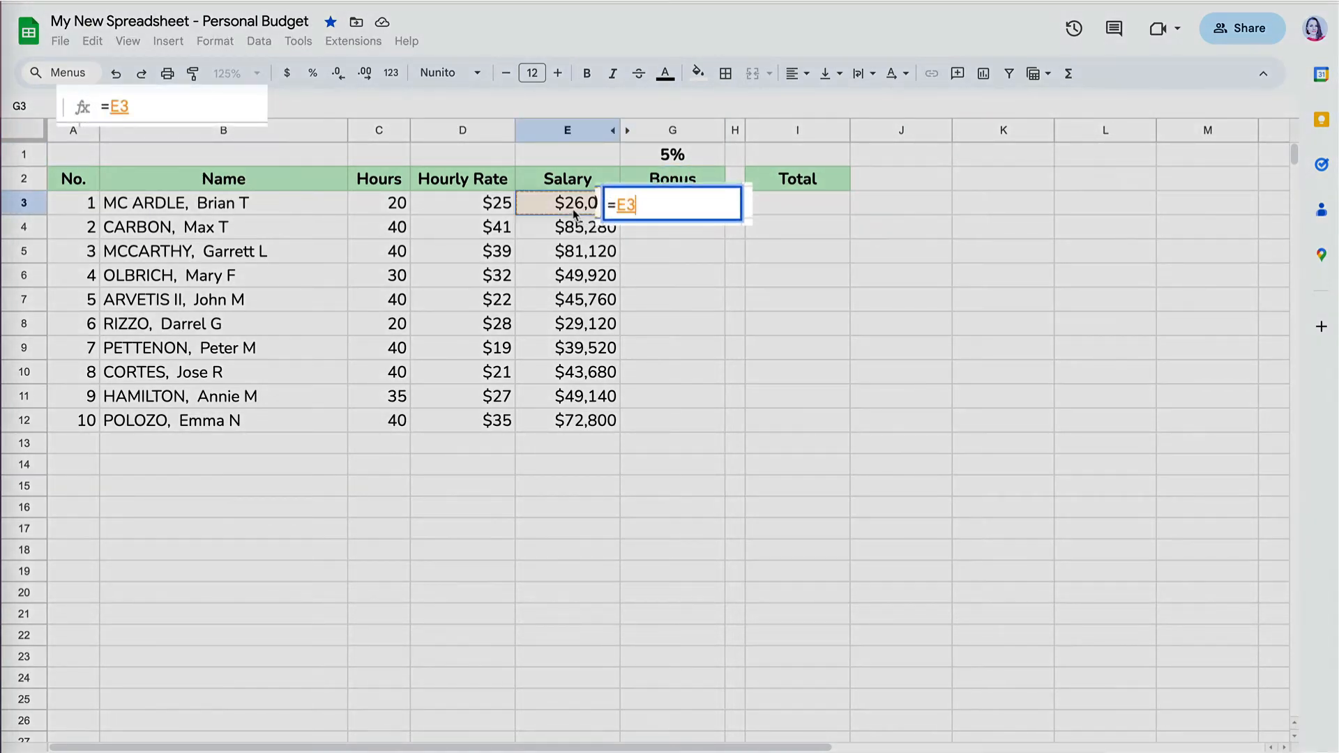
pyautogui.write('*')
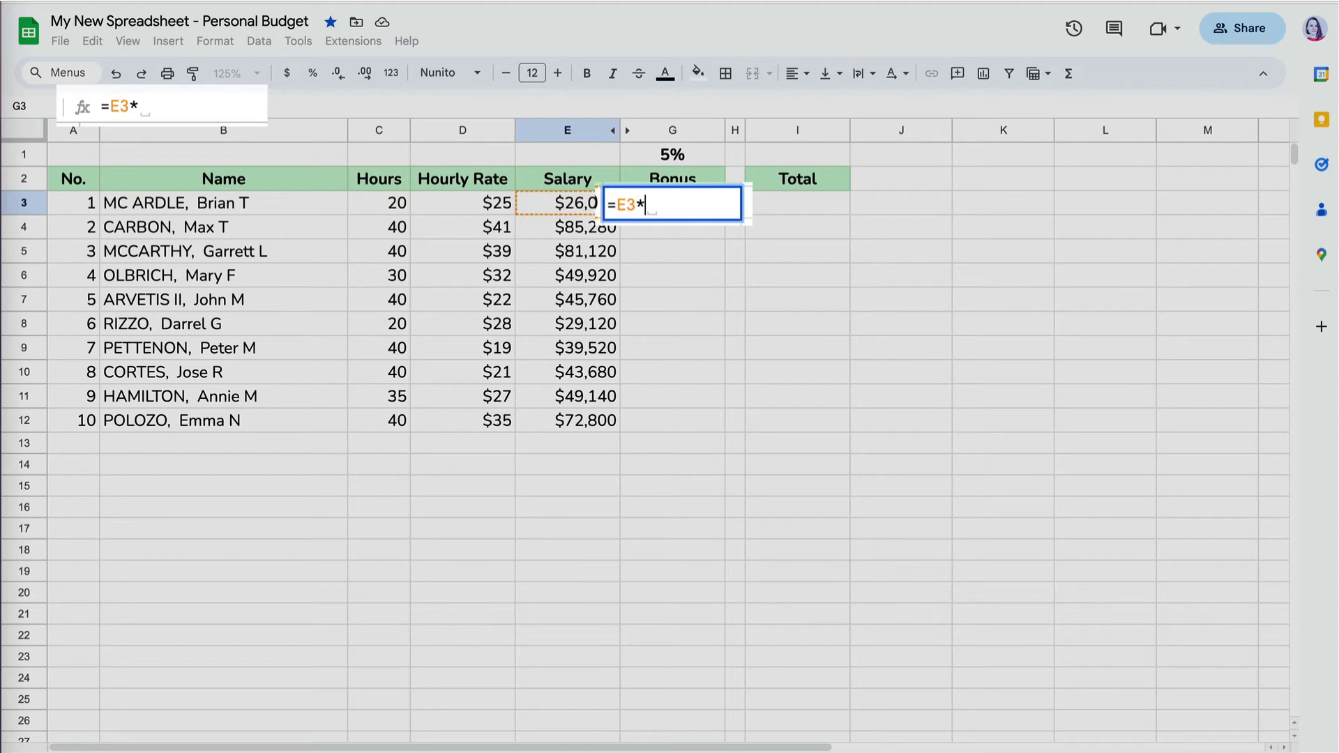
pyautogui.click(672, 155)
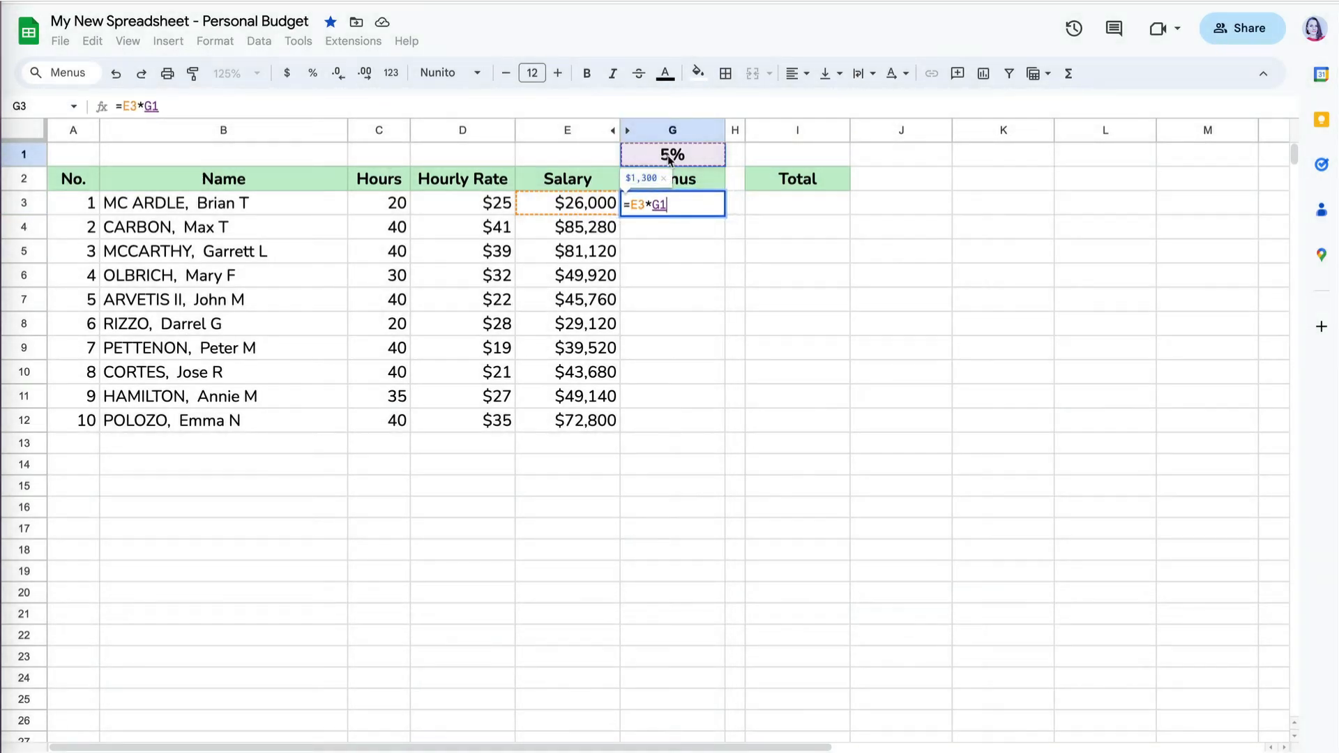
pyautogui.press('Enter')
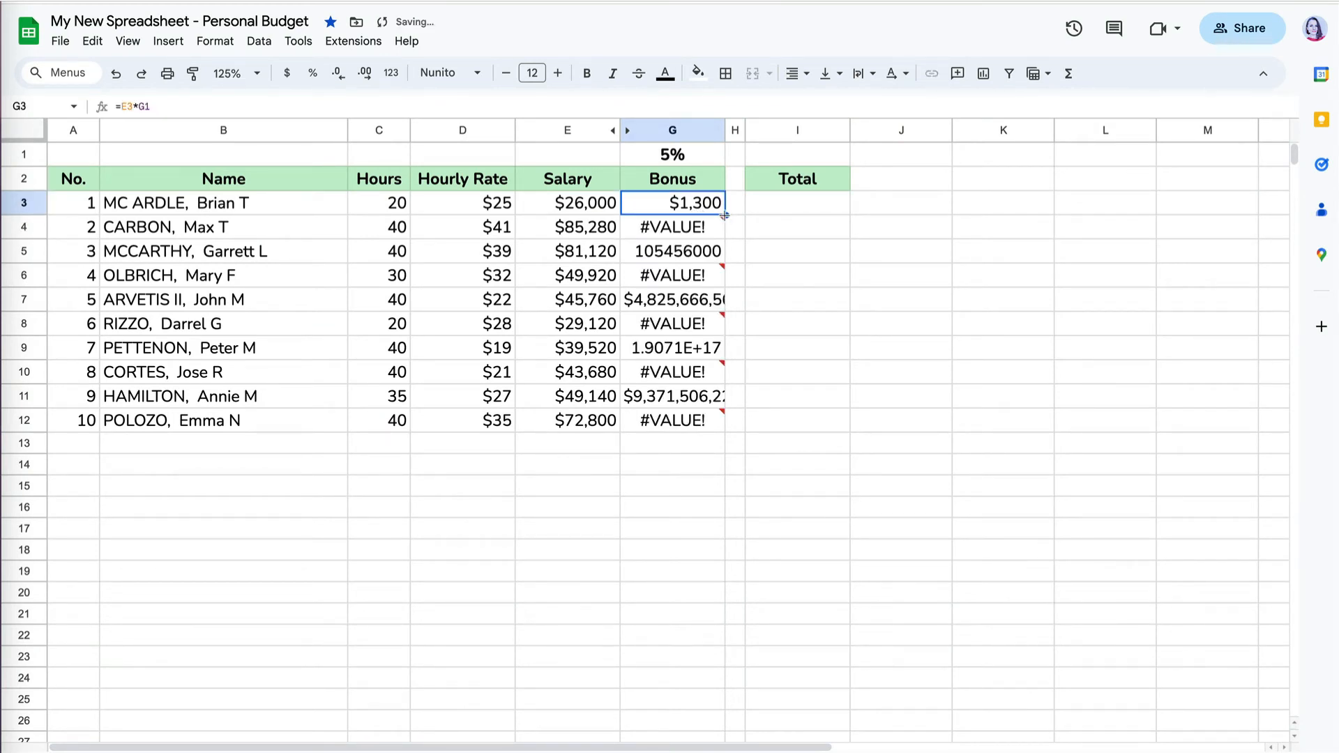
# Step: Inspect the #VALUE! second bonus (=E4*G2) and the third row's shifted formula
pyautogui.click(672, 228)
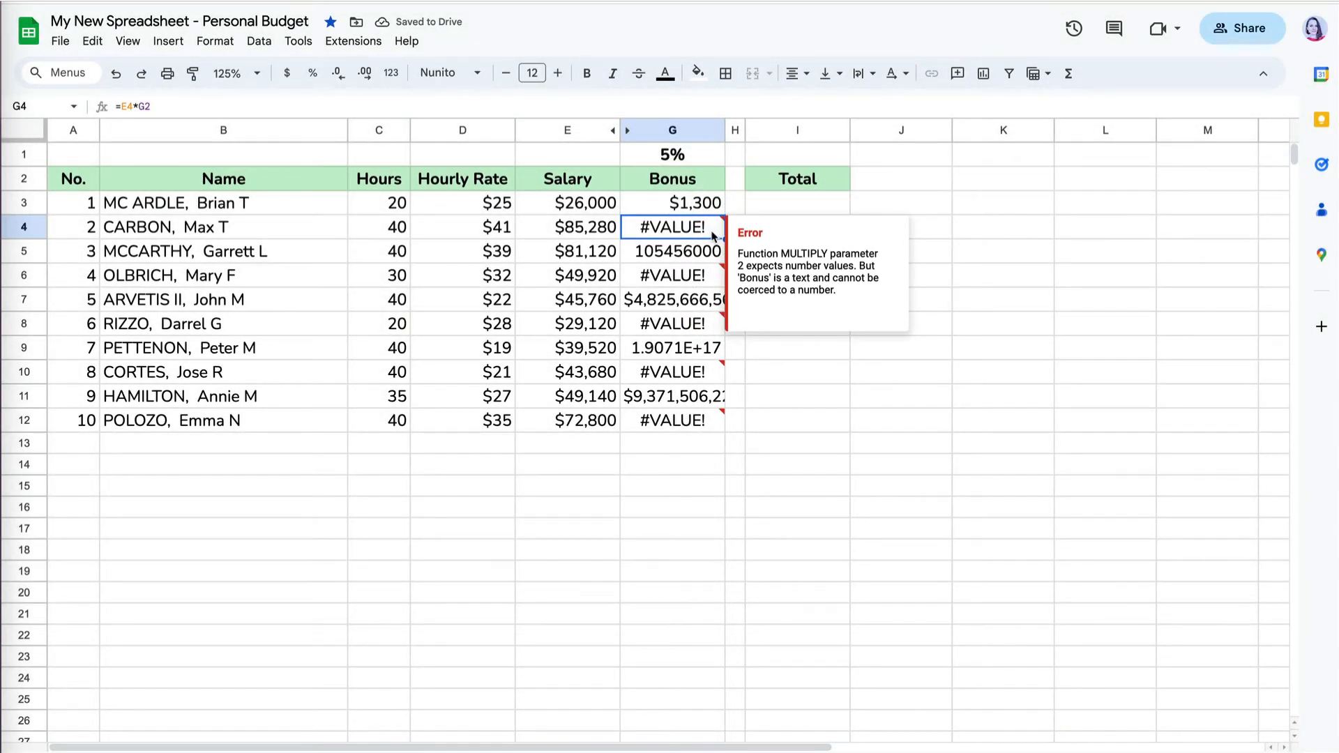
pyautogui.doubleClick(672, 226)
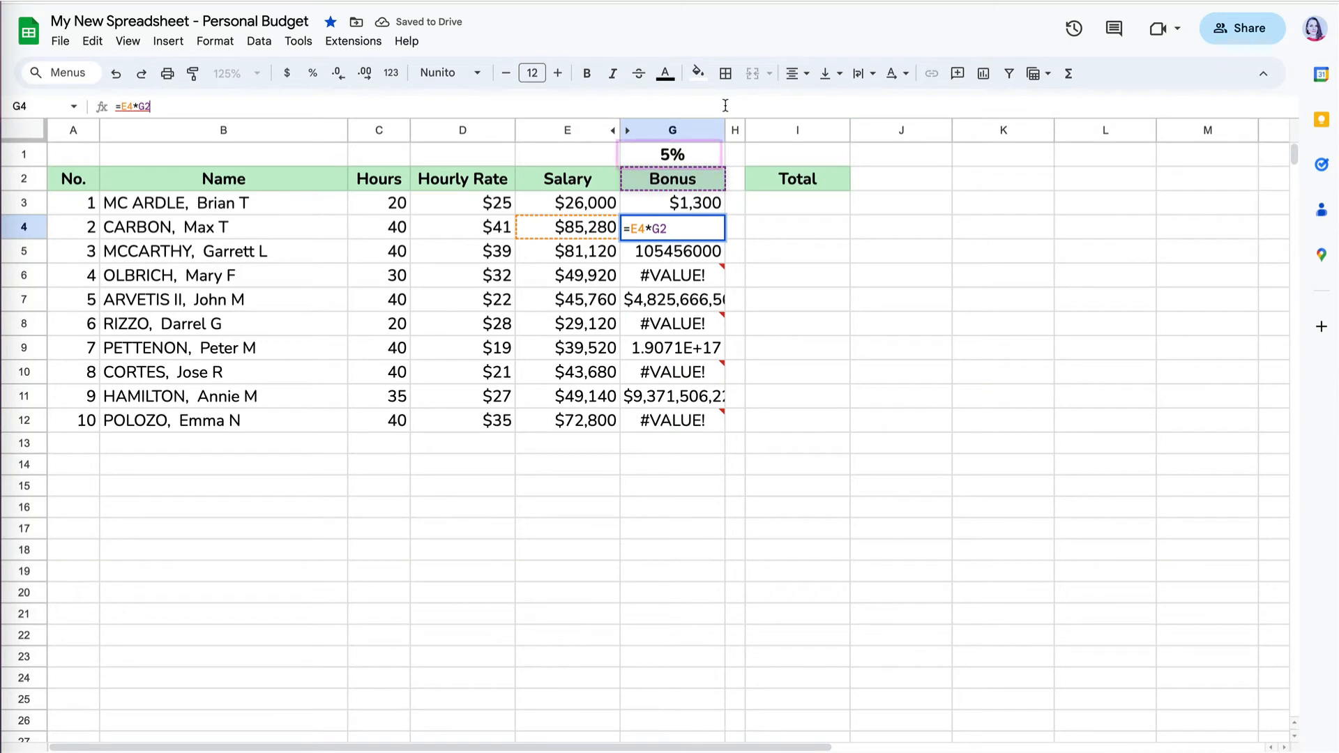
pyautogui.press('enter')
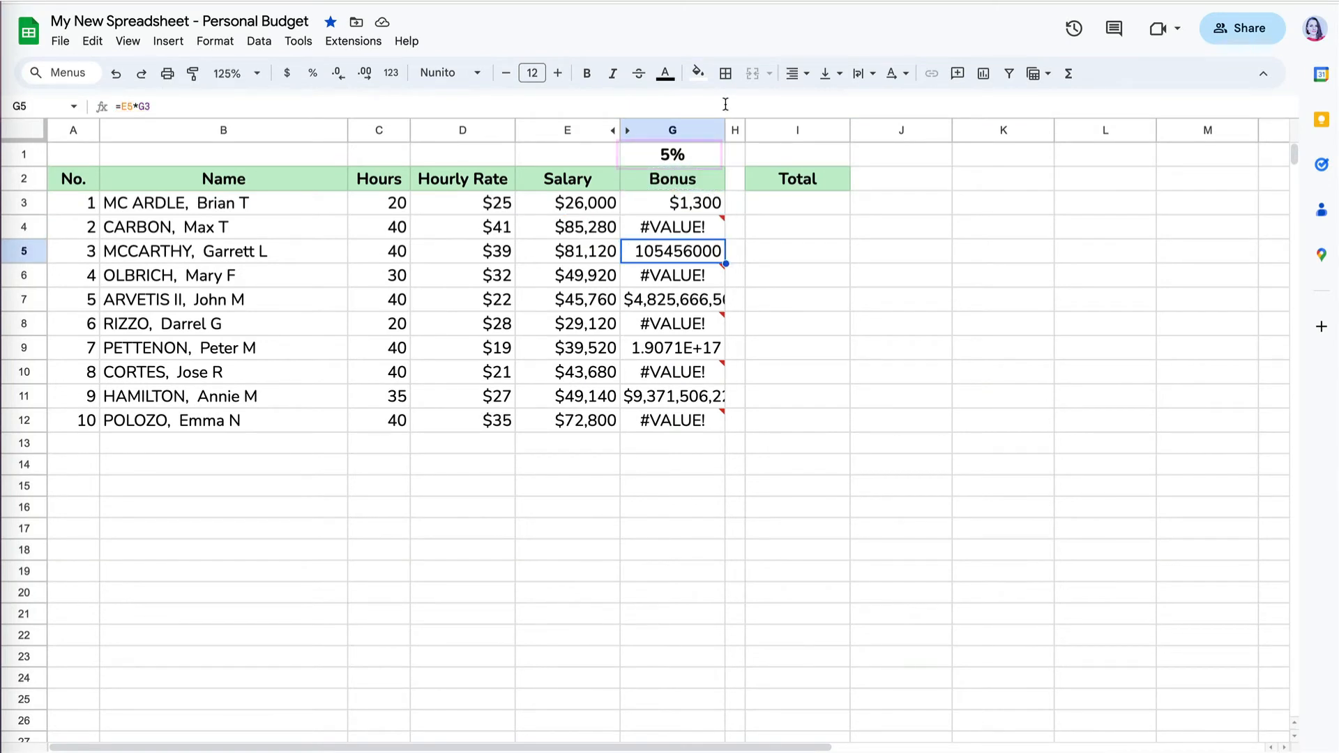
pyautogui.doubleClick(672, 251)
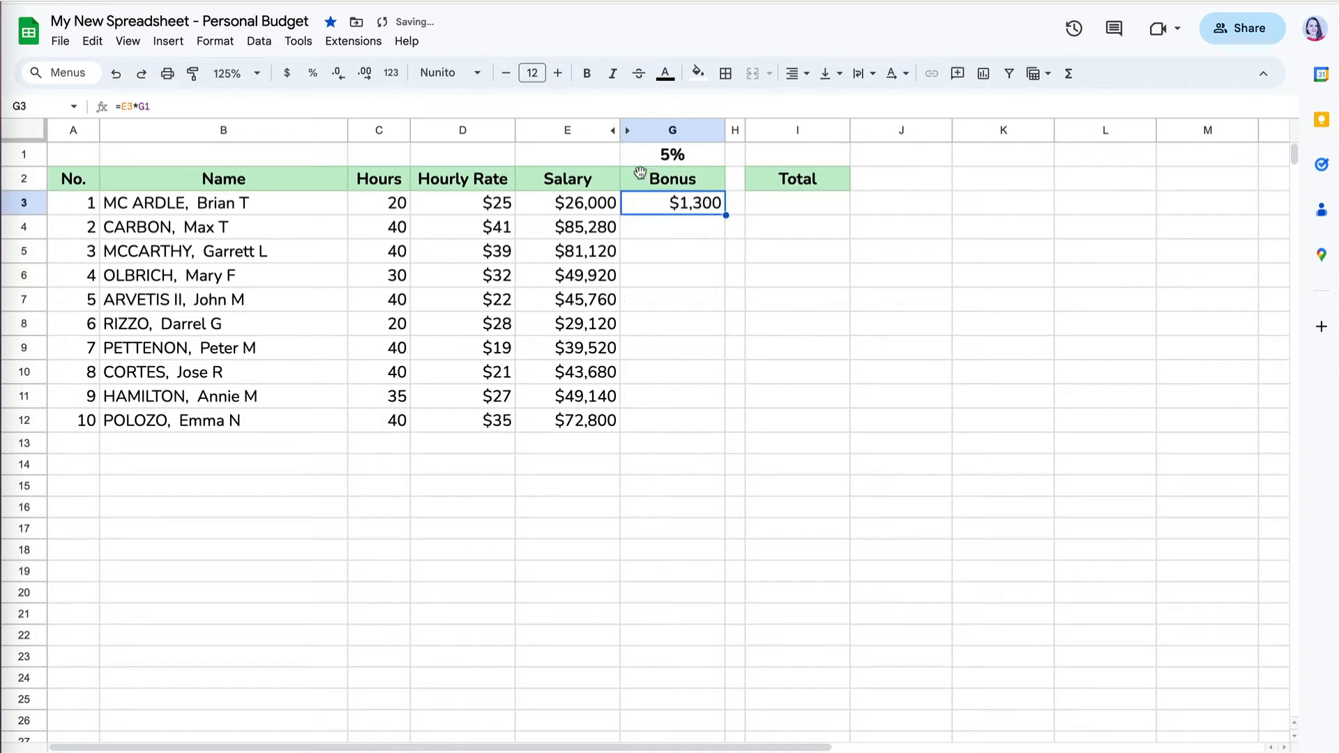
# Step: Lock the bonus rate as $G$1 in the first Bonus formula and verify the second row's bonus
pyautogui.doubleClick(672, 202)
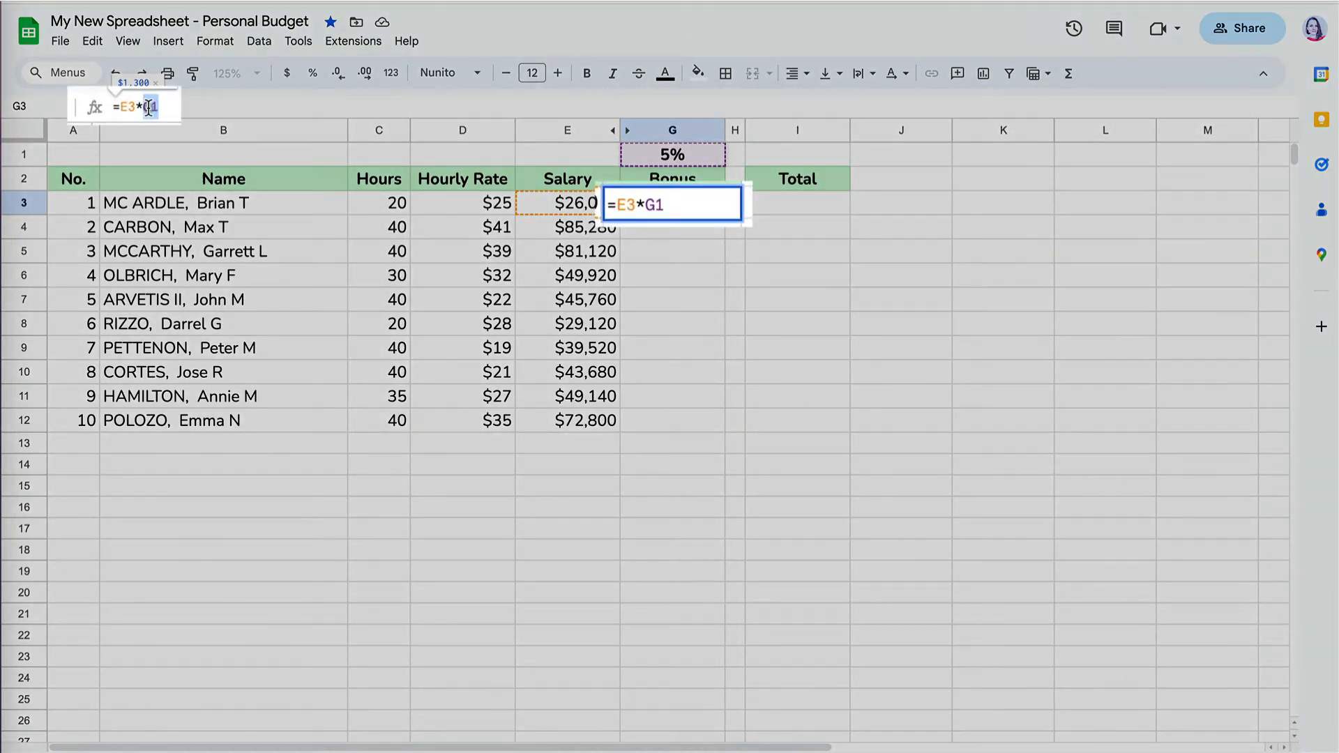
pyautogui.press('F4')
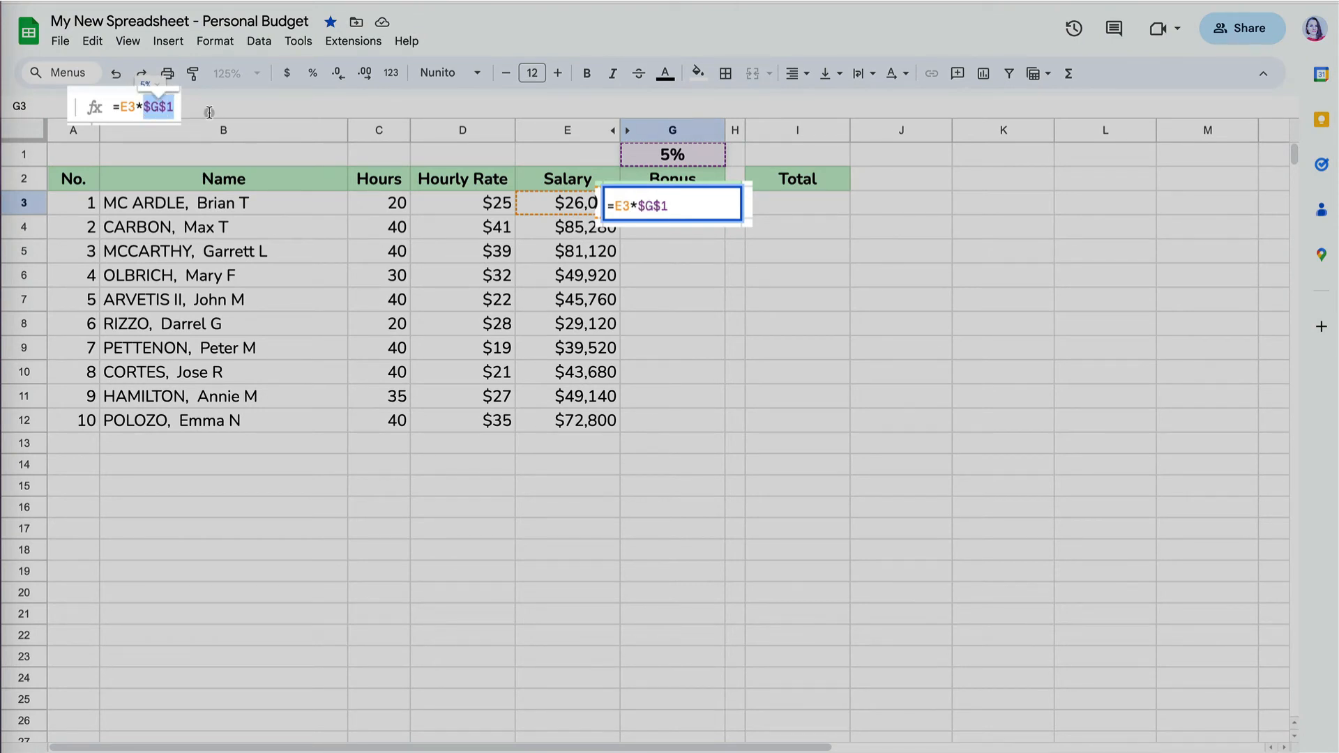
pyautogui.press('enter')
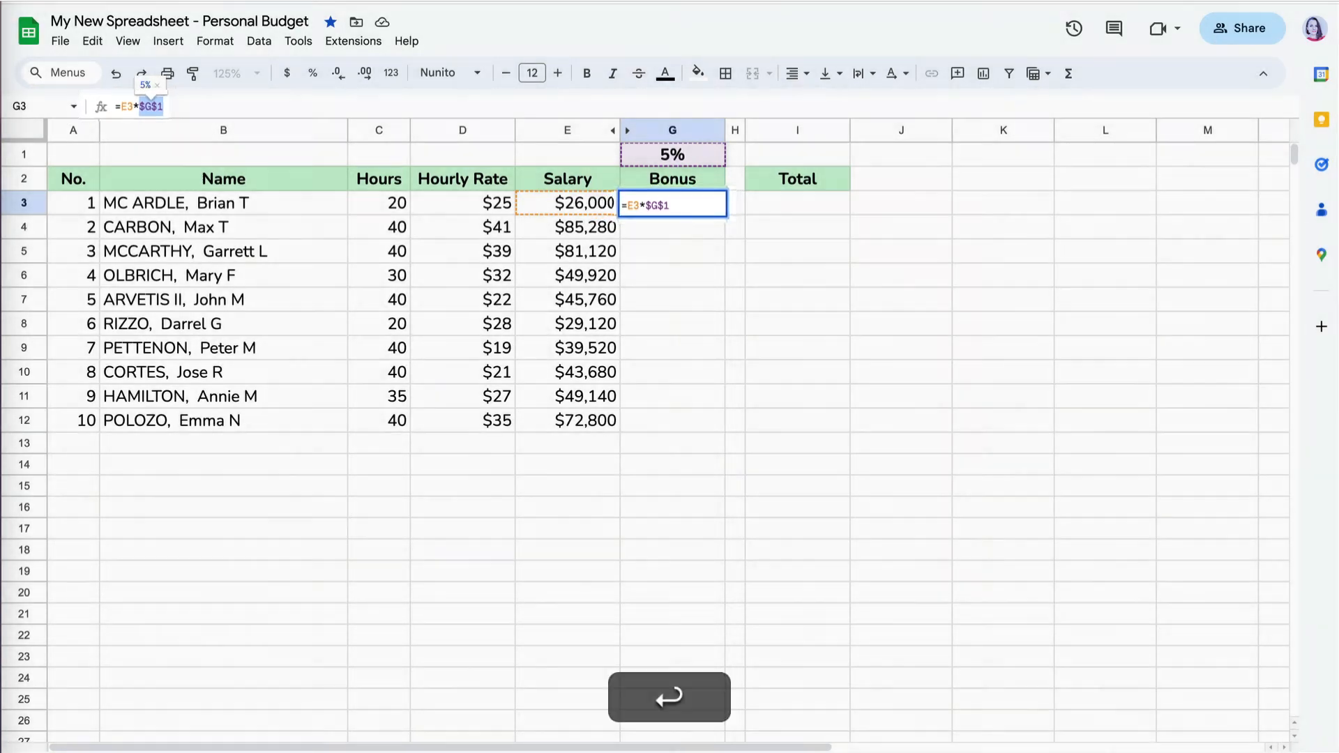
pyautogui.press('enter')
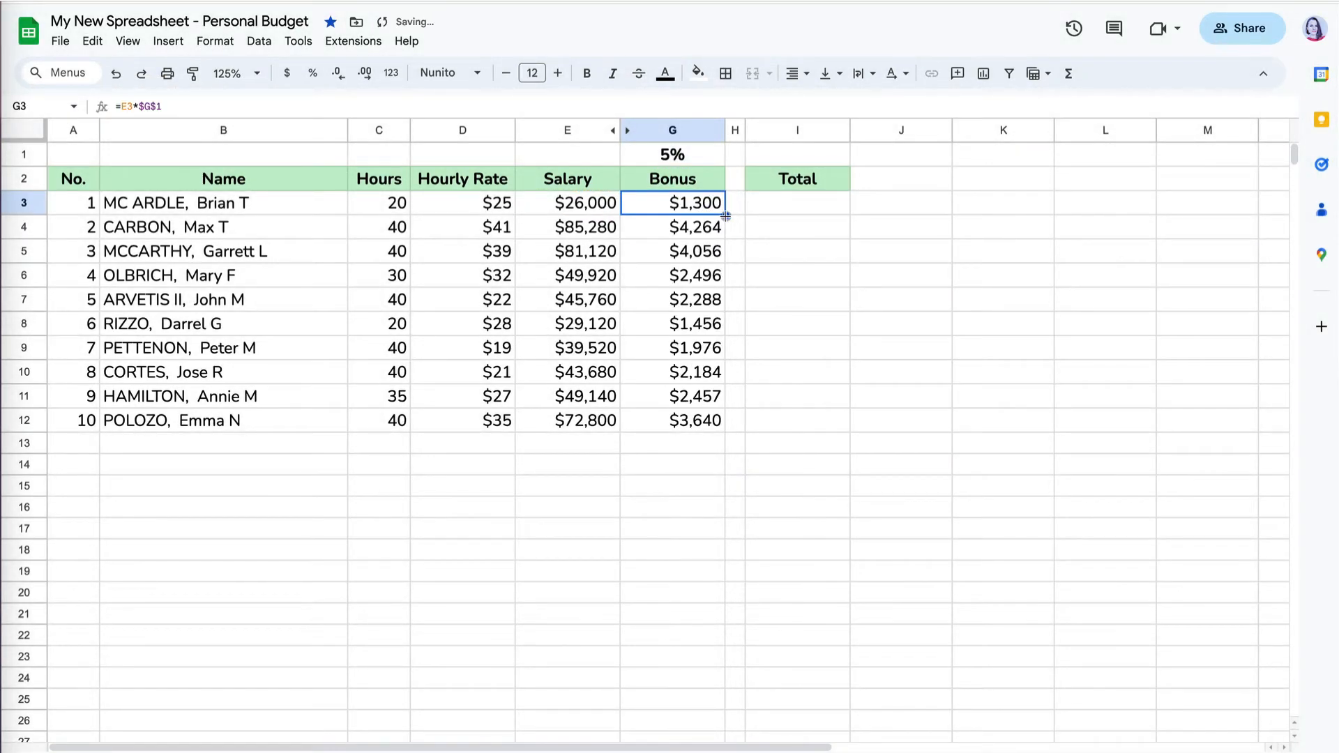
pyautogui.click(672, 227)
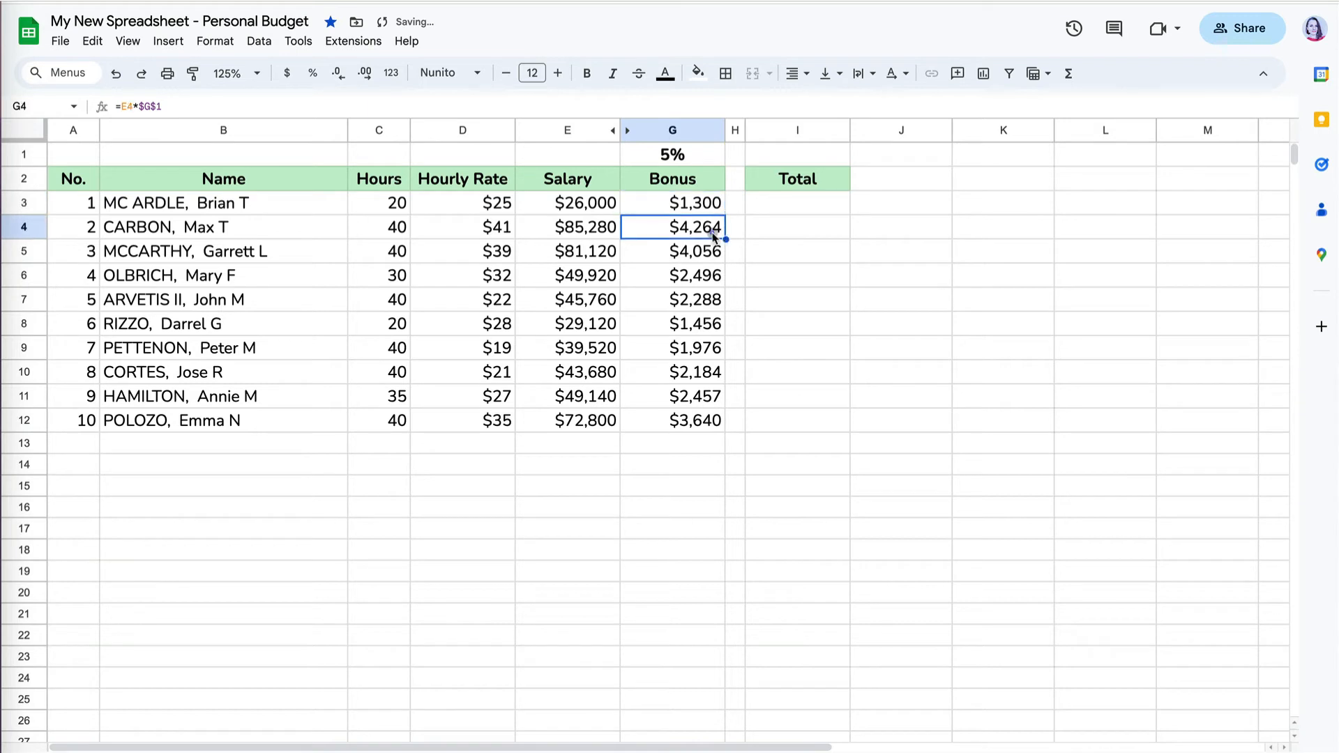
pyautogui.doubleClick(672, 226)
pyautogui.write('=E3+')
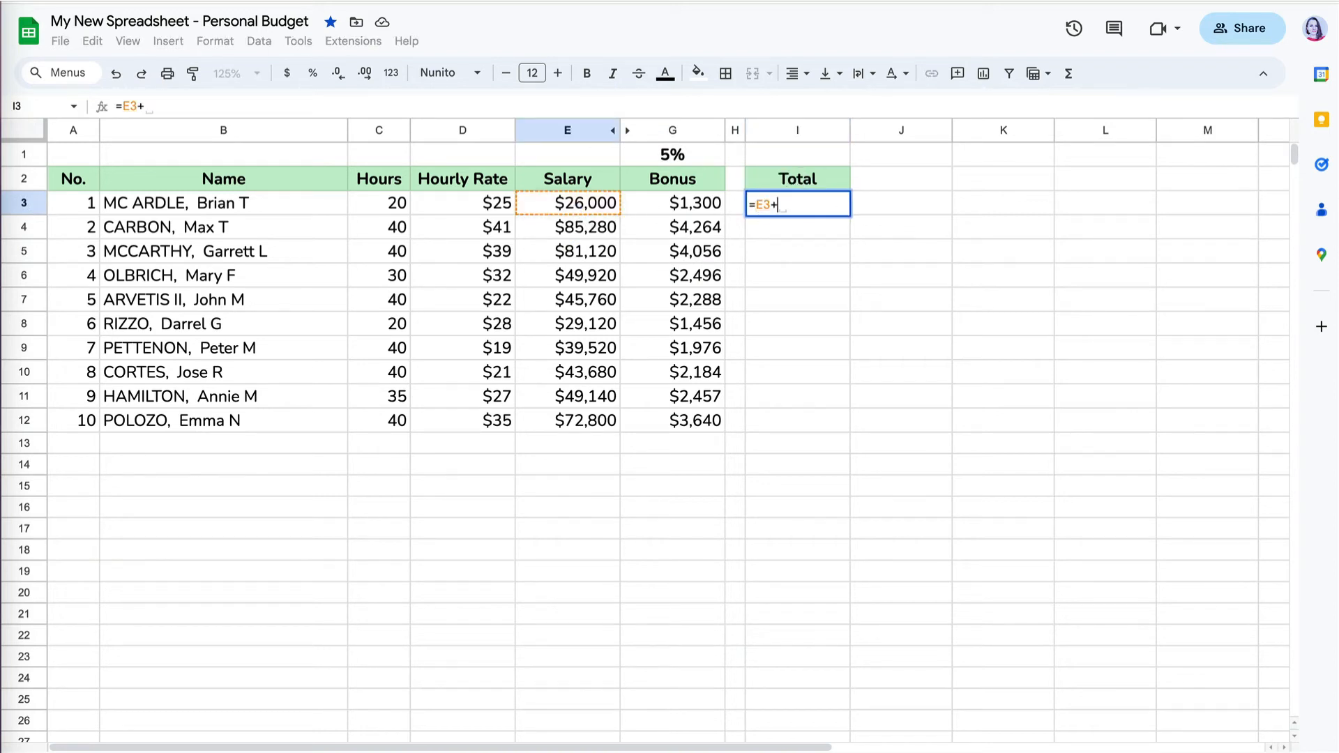
# Step: Make the first Total the sum of the employee's Salary and Bonus
pyautogui.click(695, 202)
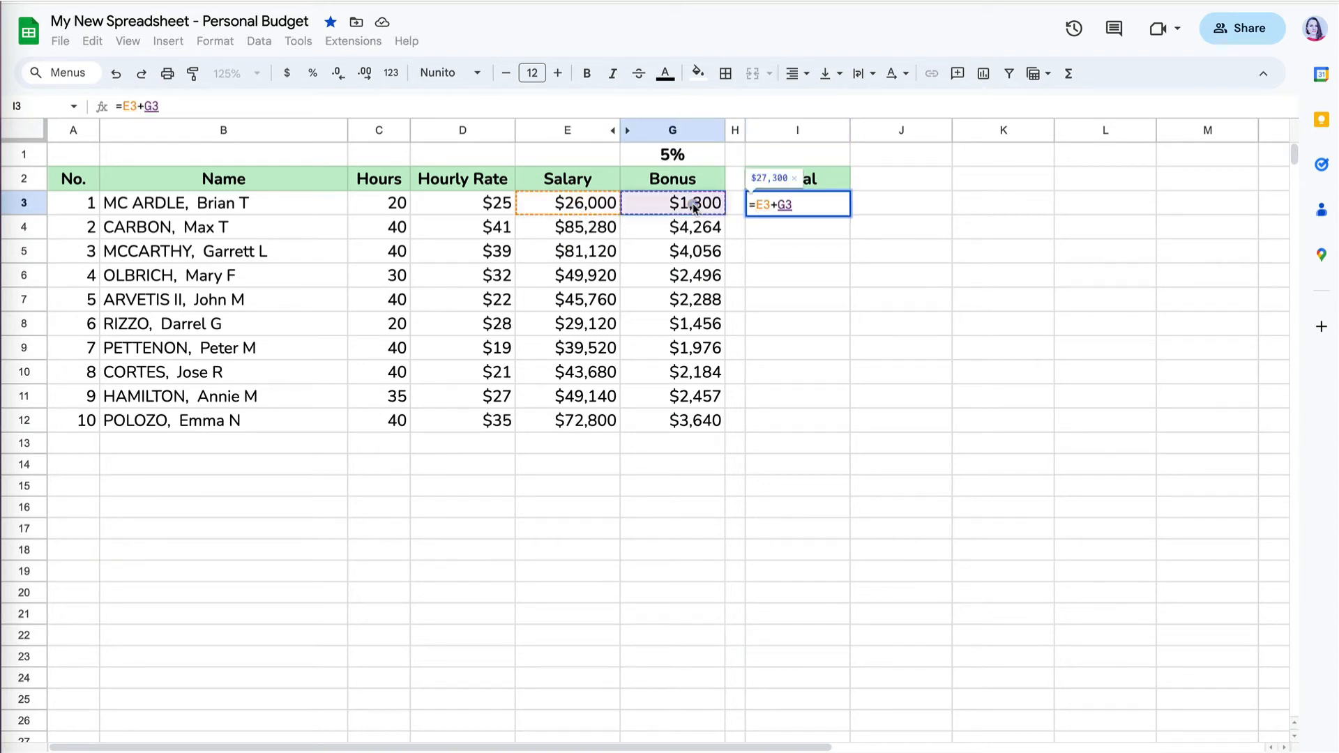
pyautogui.press('Enter')
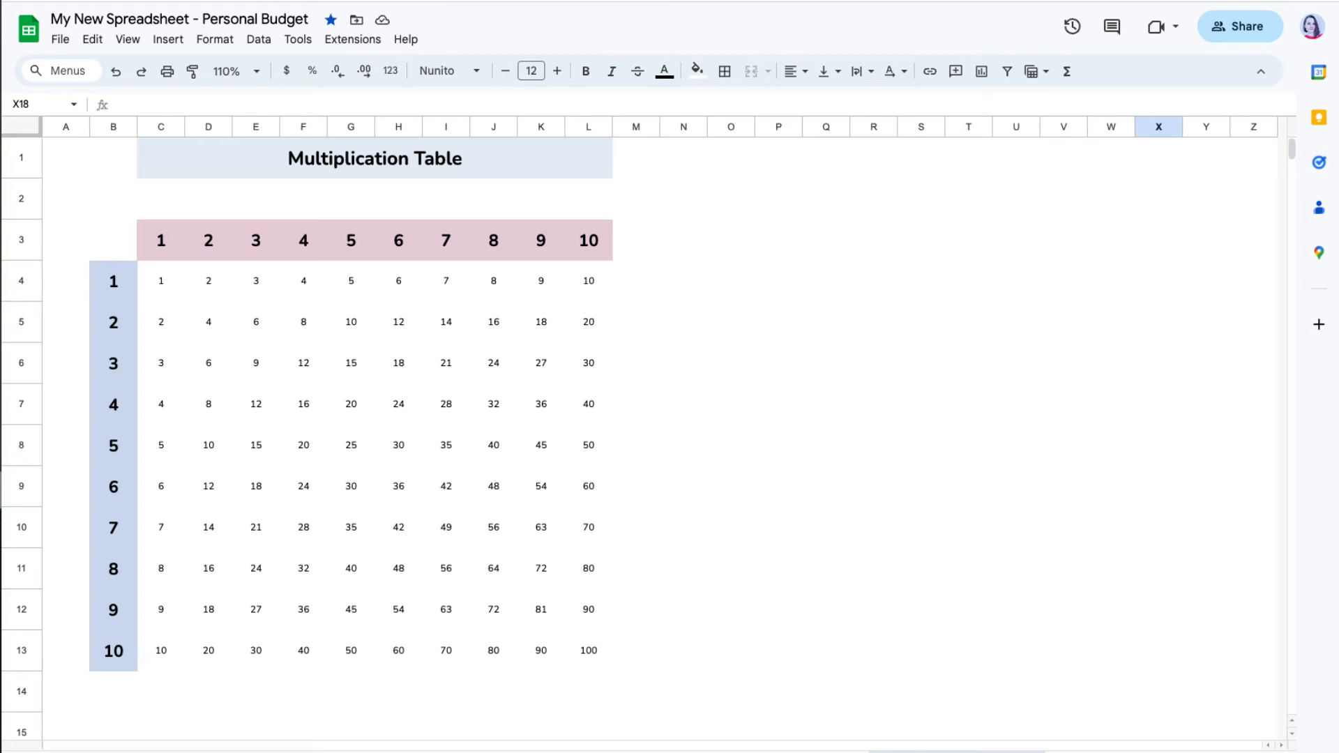
# Step: Enter =B4*C3 in the first product cell and fill it across row 4
pyautogui.click(162, 283)
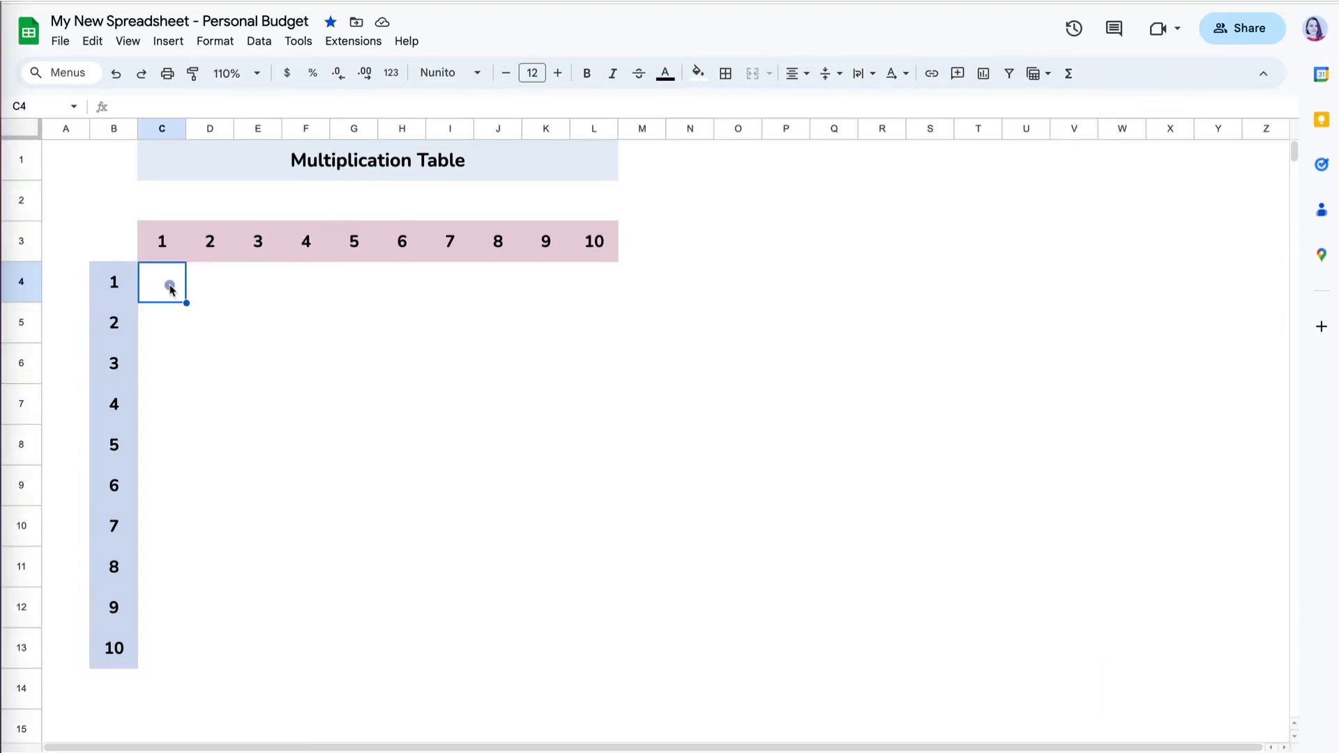
pyautogui.write('=B4*C3')
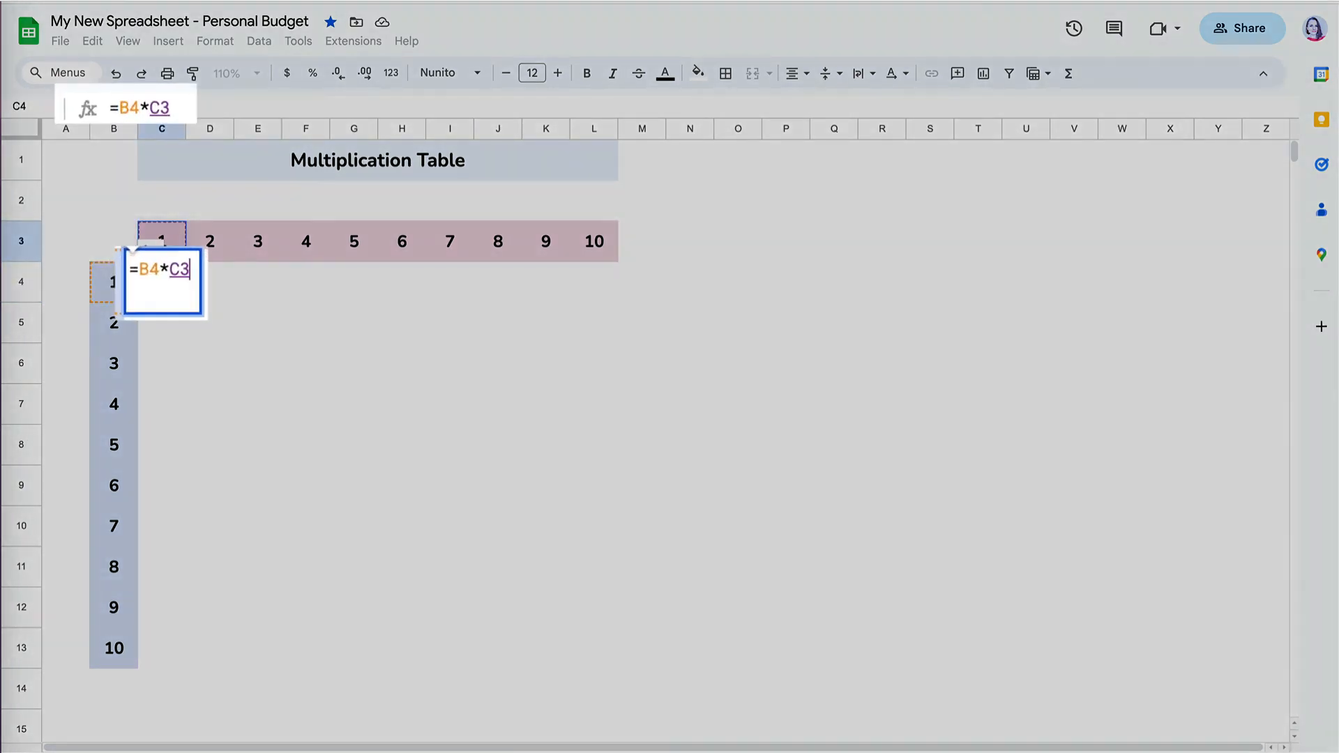
pyautogui.press('enter')
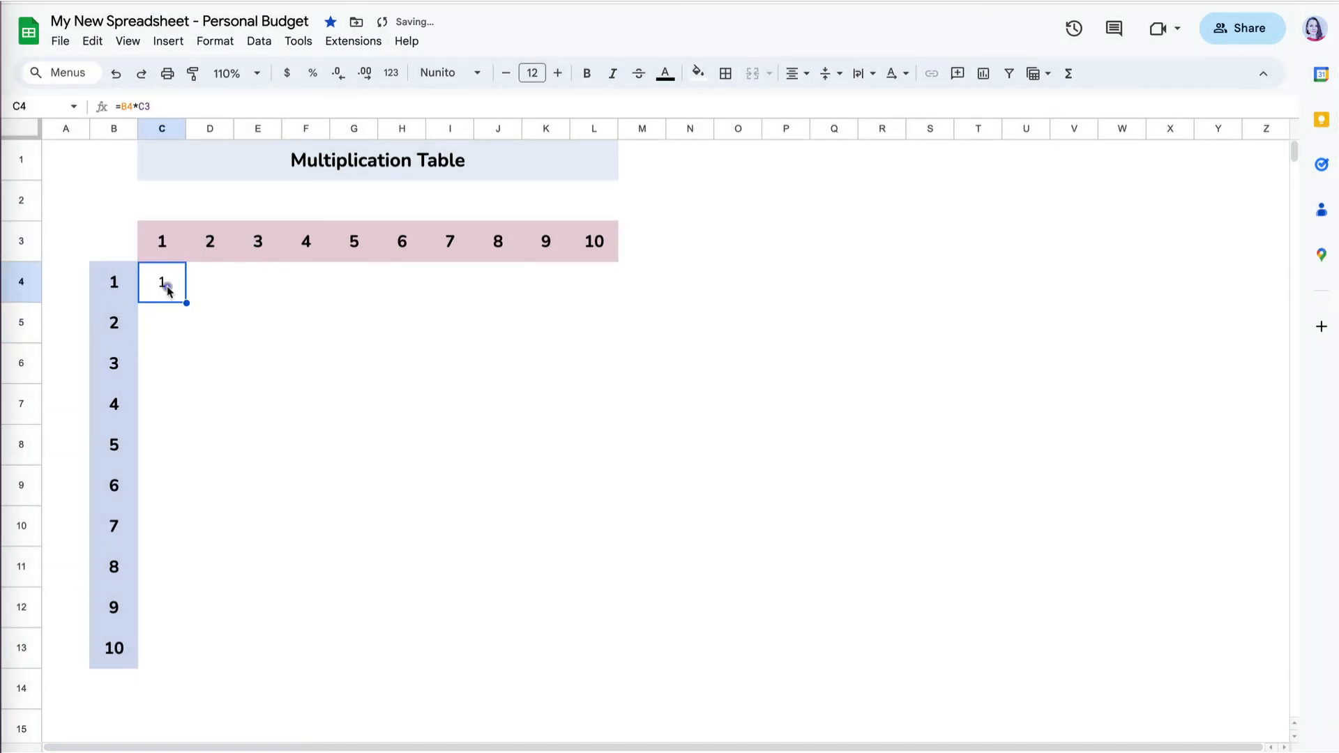
pyautogui.moveTo(185, 302); pyautogui.dragTo(475, 287)
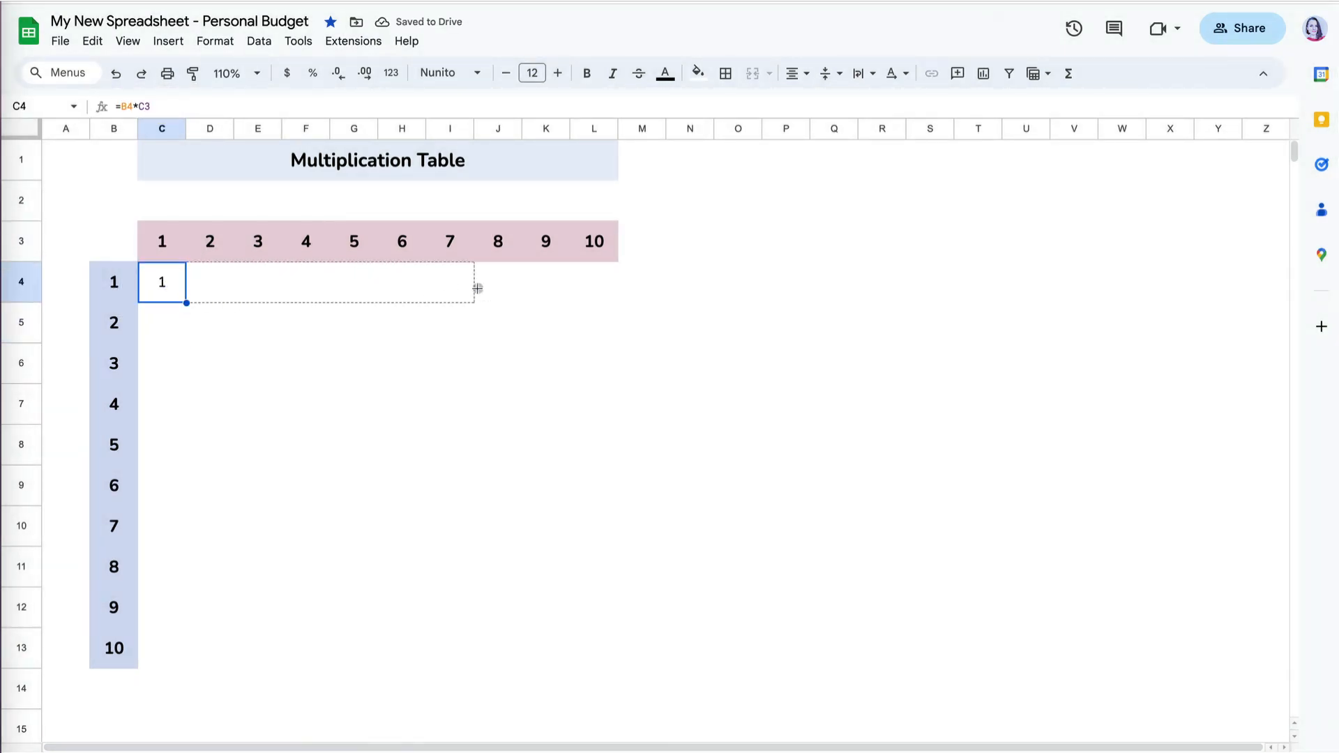
pyautogui.moveTo(185, 304); pyautogui.dragTo(618, 304)
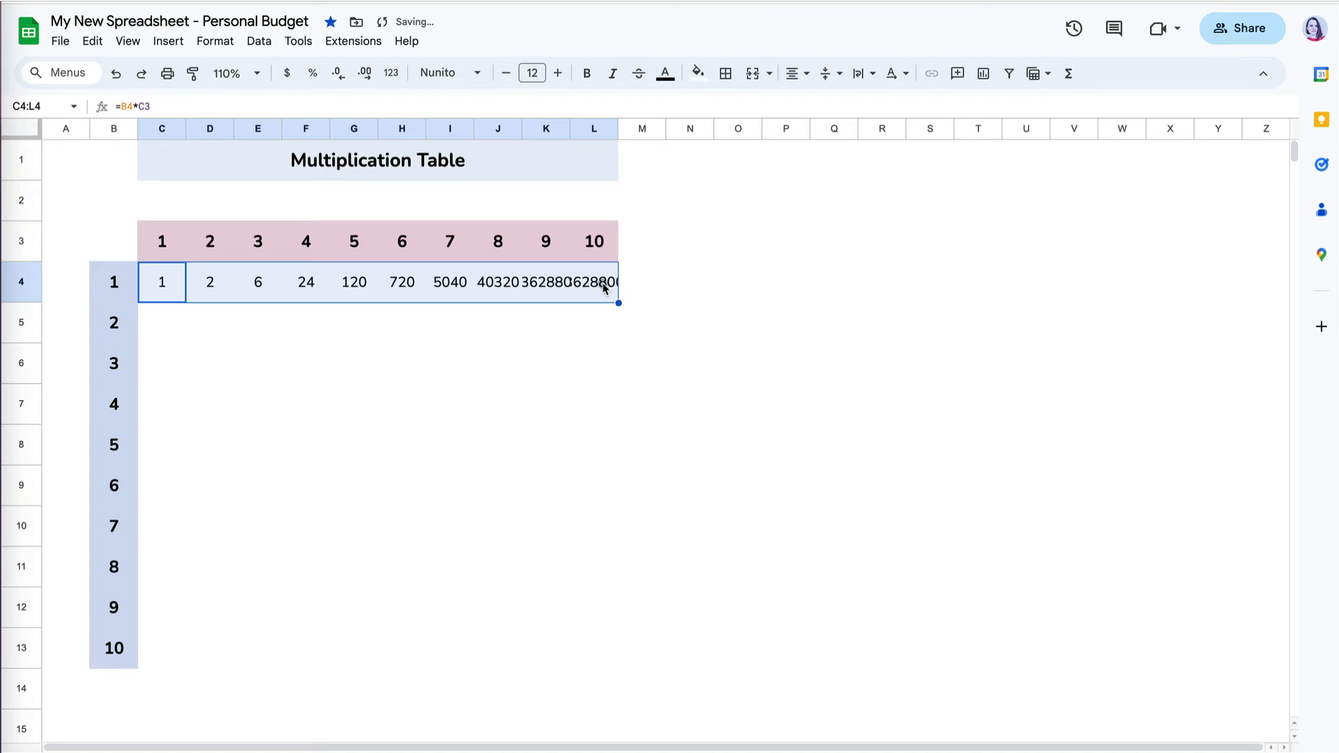
# Step: Inspect the wrong 720 under column 6, revealing the shifted =G4*H3 formula
pyautogui.click(400, 282)
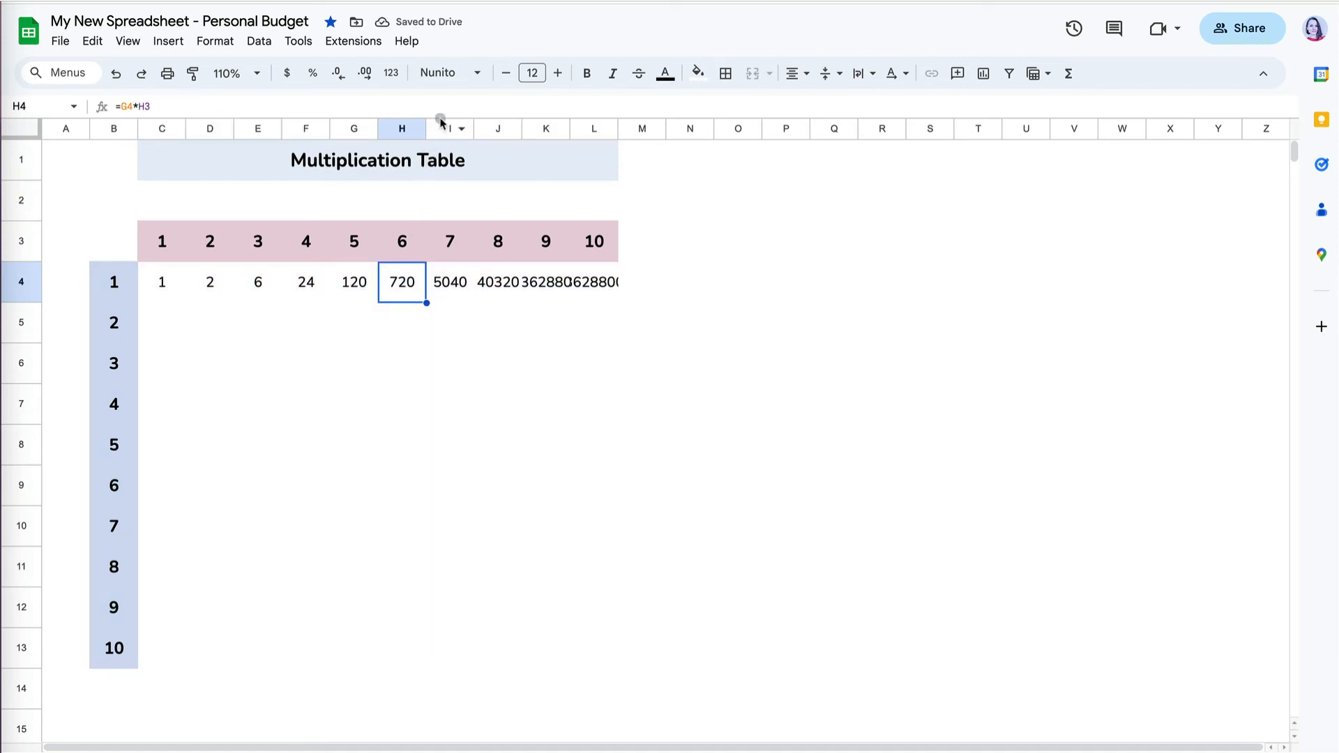
pyautogui.doubleClick(401, 282)
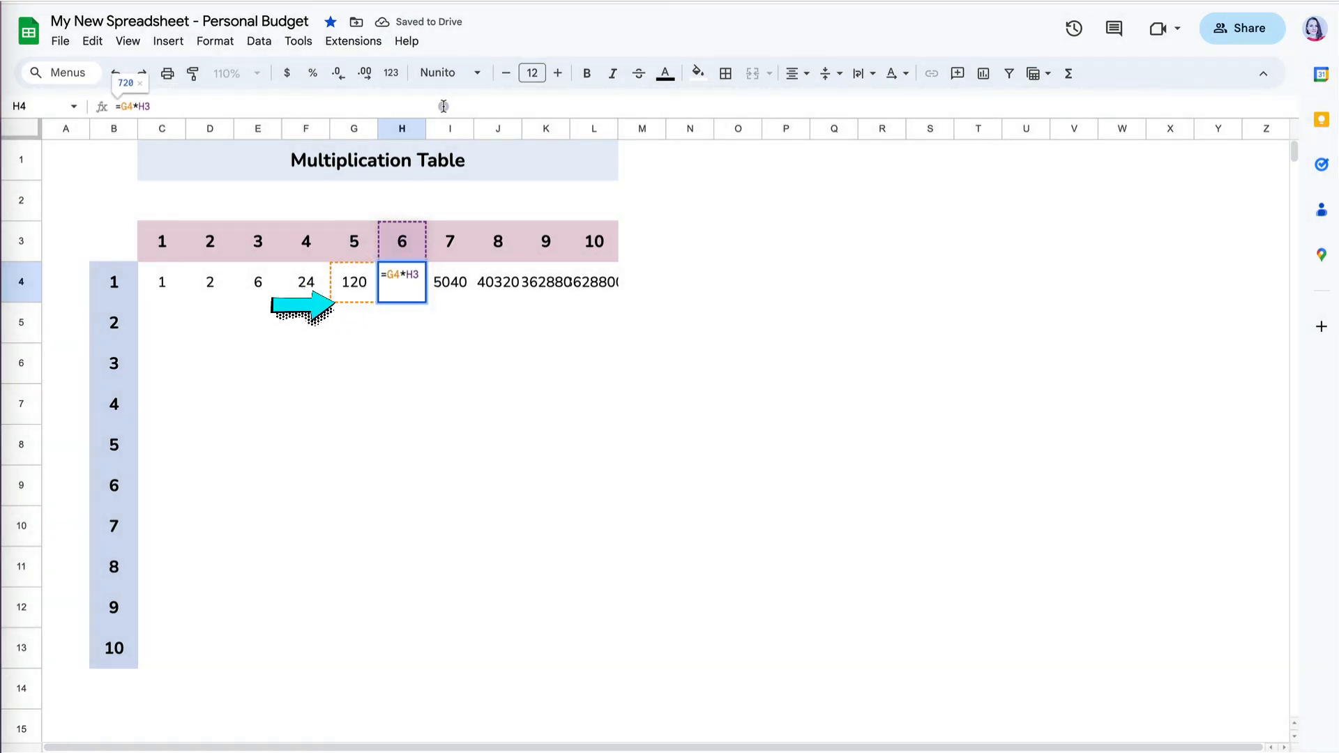
pyautogui.click(113, 129)
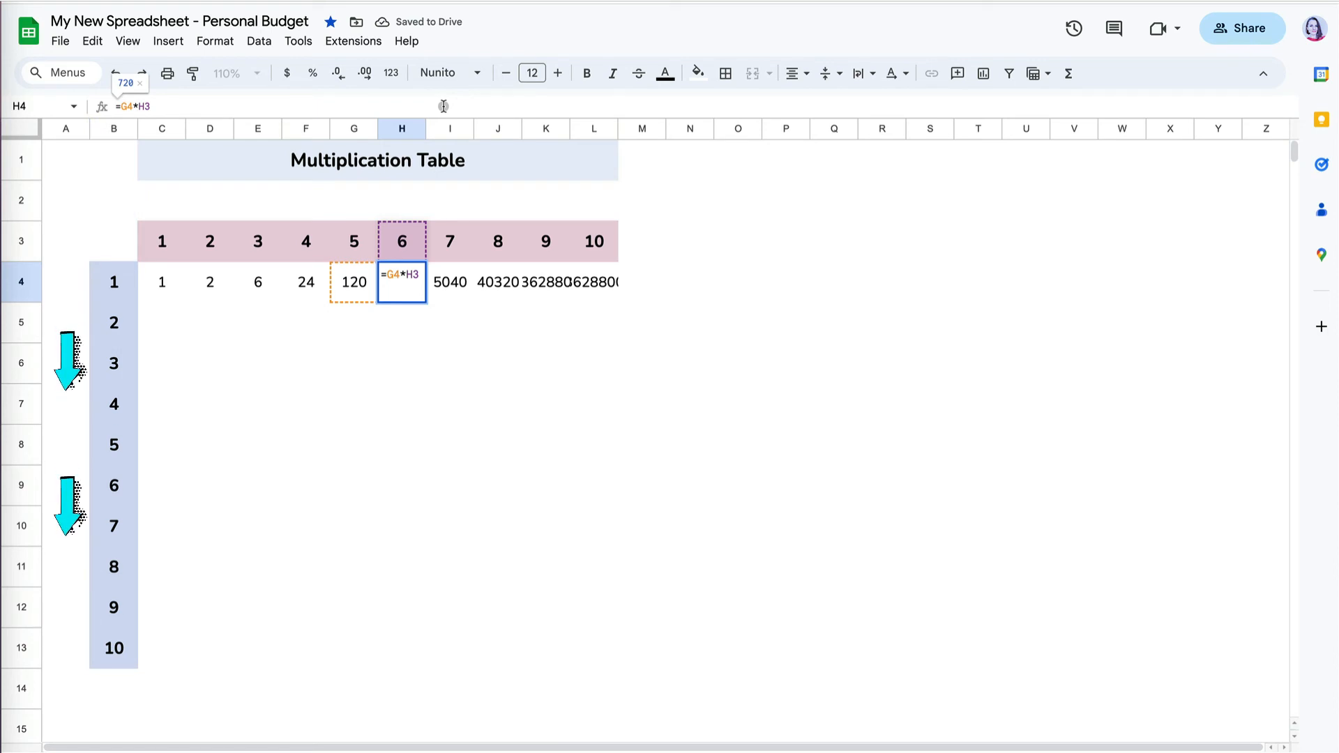
# Step: Change the formula to =$B4*C3, fill it across row 4 and down to row 13
pyautogui.press('Enter')
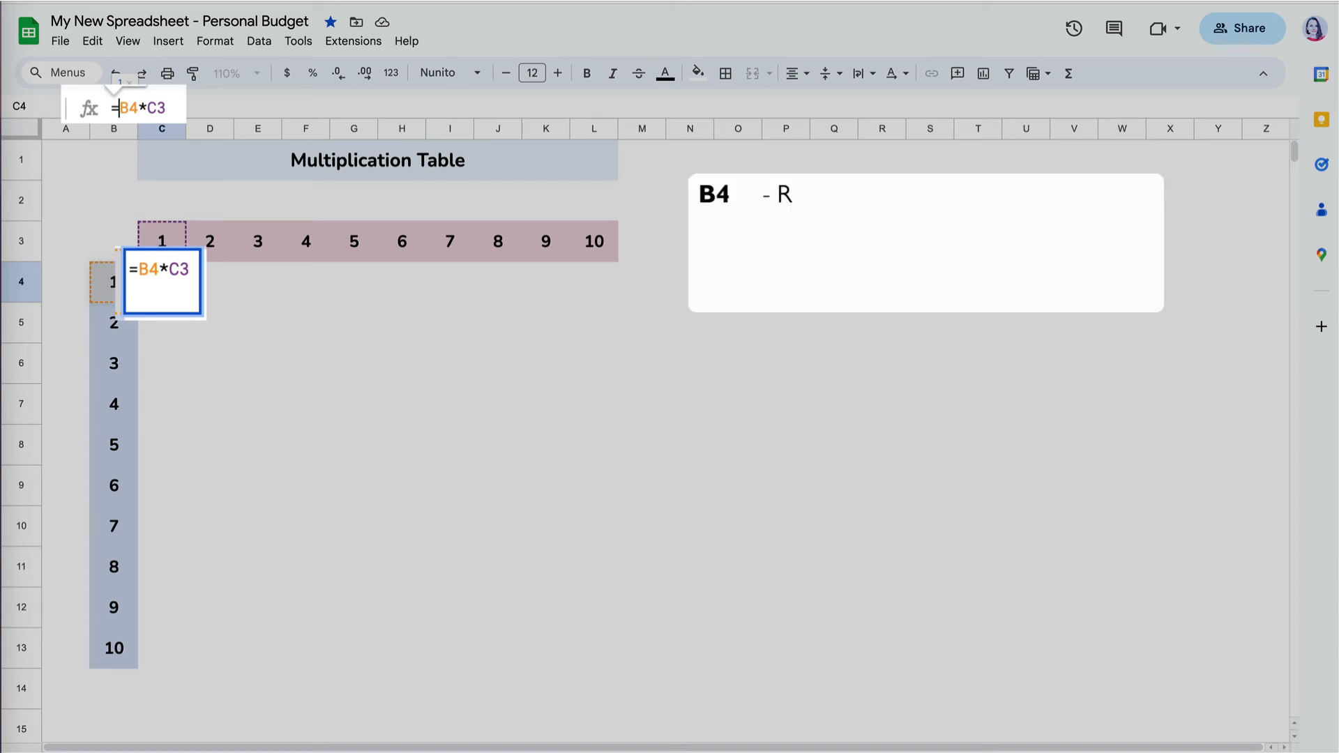
pyautogui.press('f4')
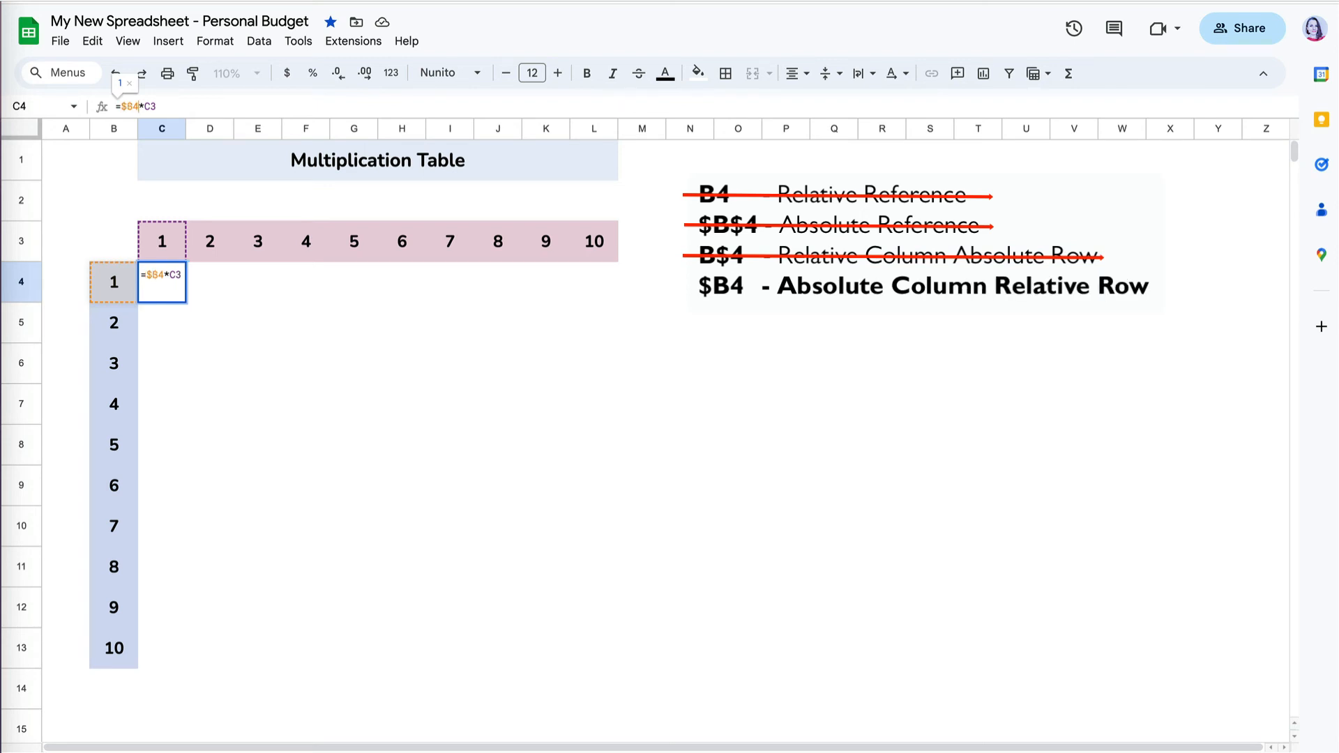
pyautogui.press('enter')
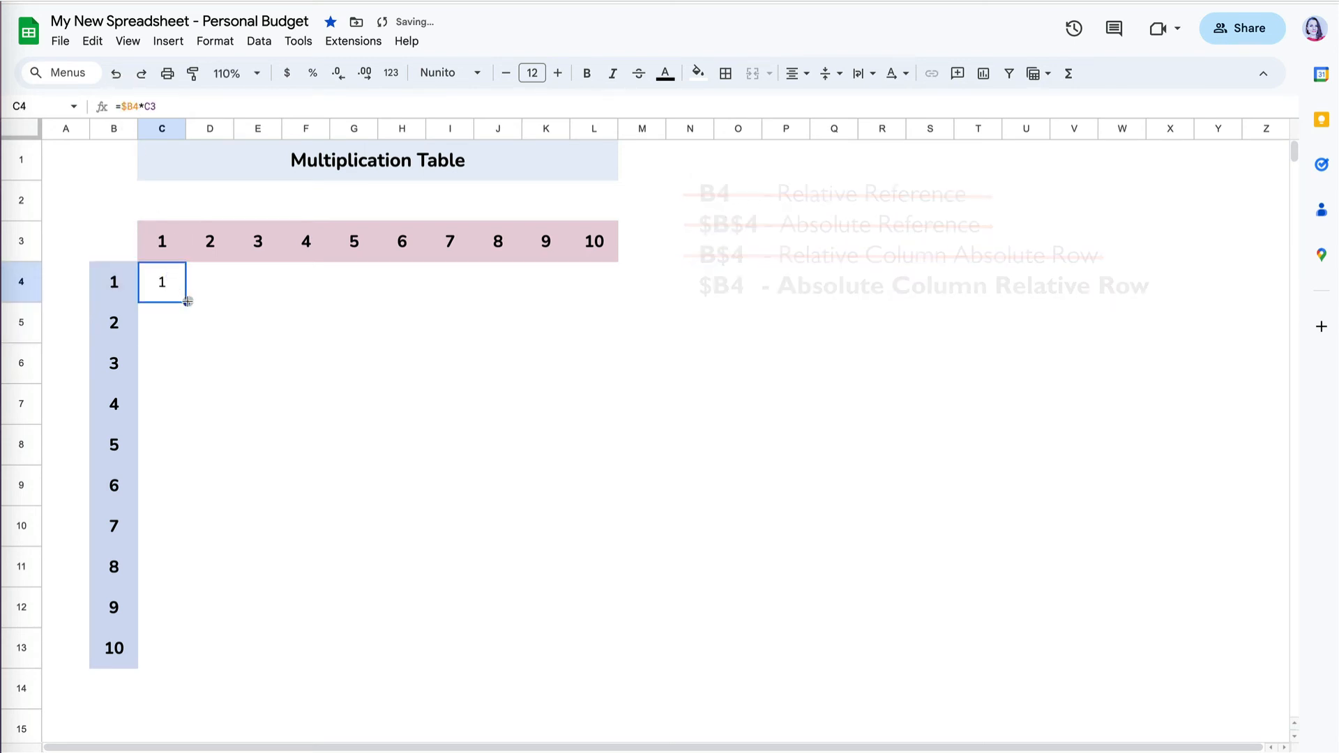
pyautogui.moveTo(176, 282); pyautogui.dragTo(593, 282)
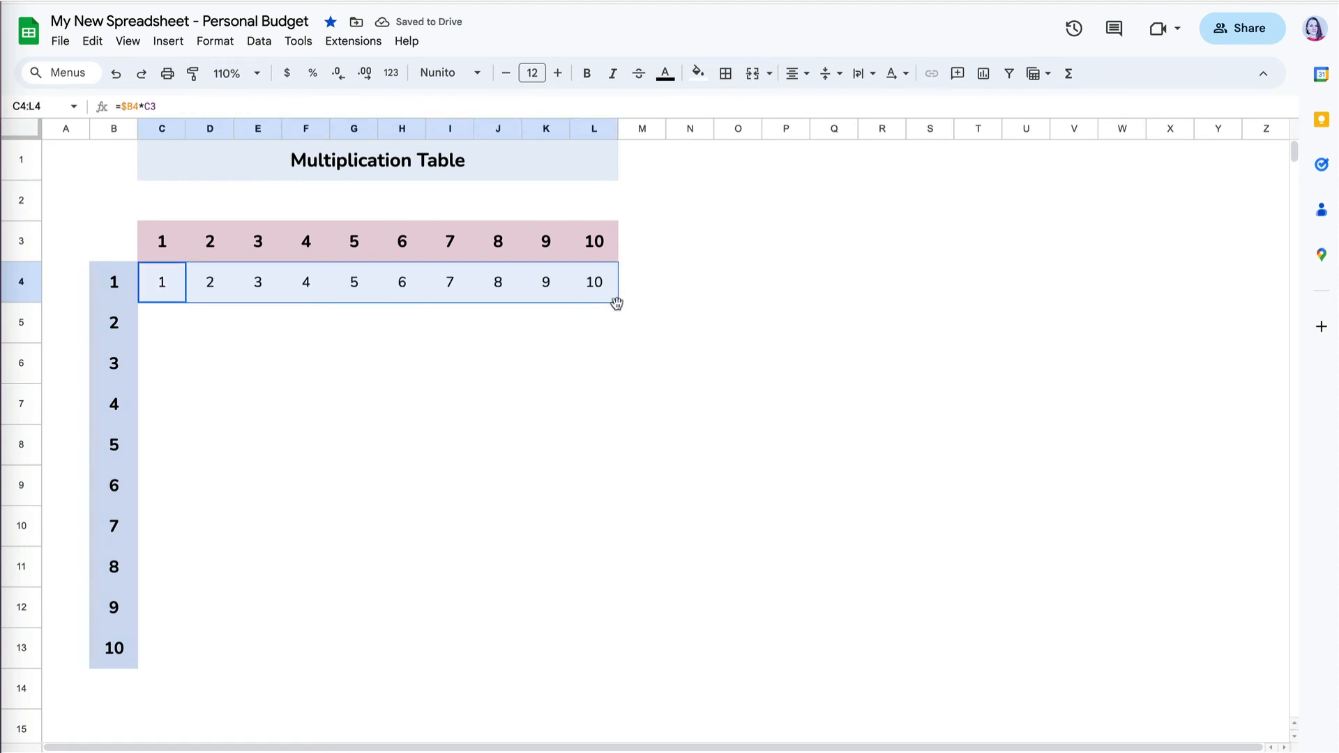
pyautogui.moveTo(616, 303); pyautogui.dragTo(621, 667)
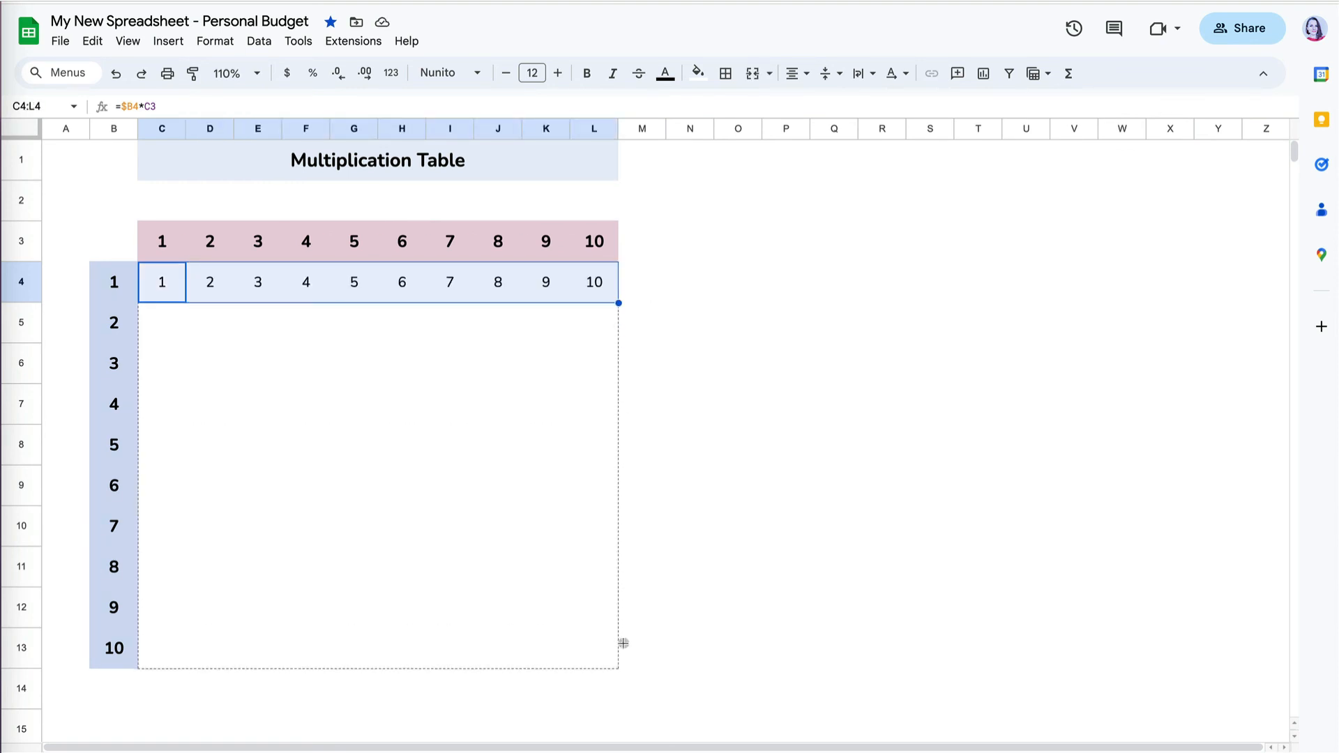
pyautogui.moveTo(618, 302); pyautogui.dragTo(618, 668)
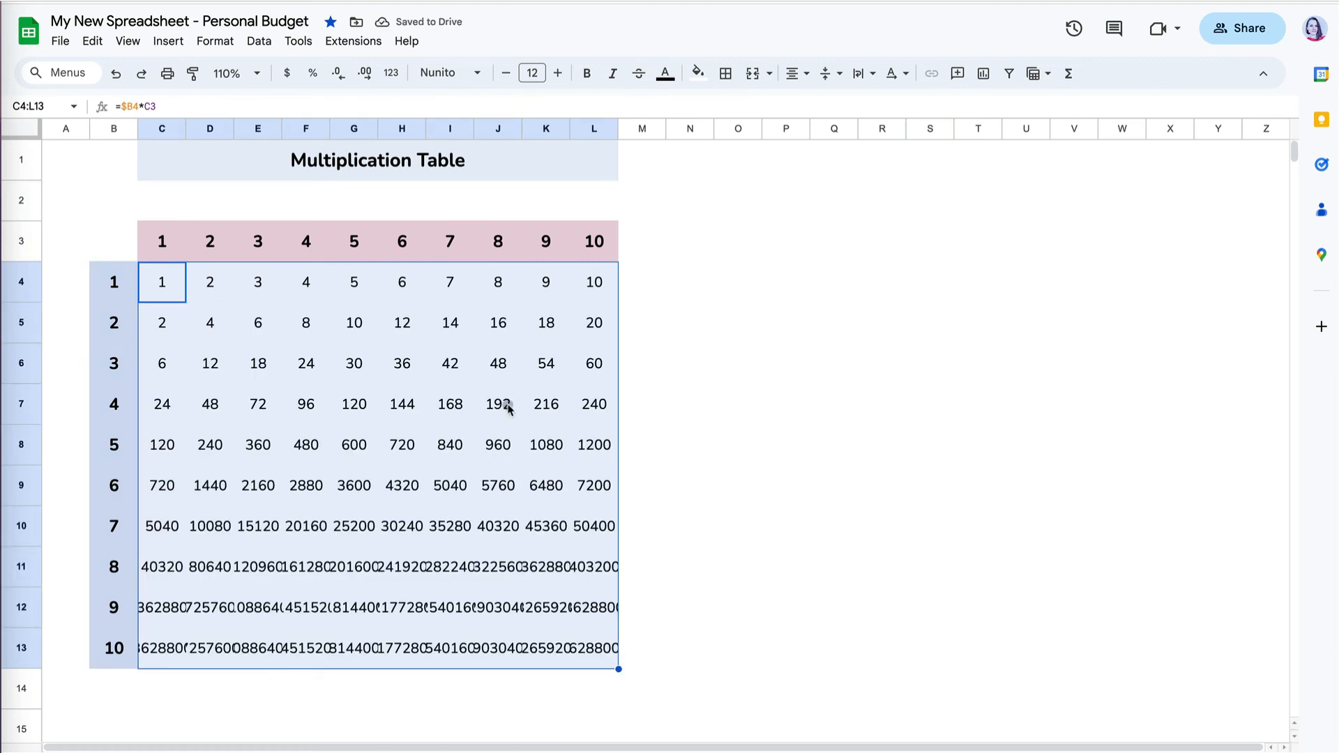
# Step: Inspect the wrong 192 under column 8, showing =$B7*J6
pyautogui.click(496, 404)
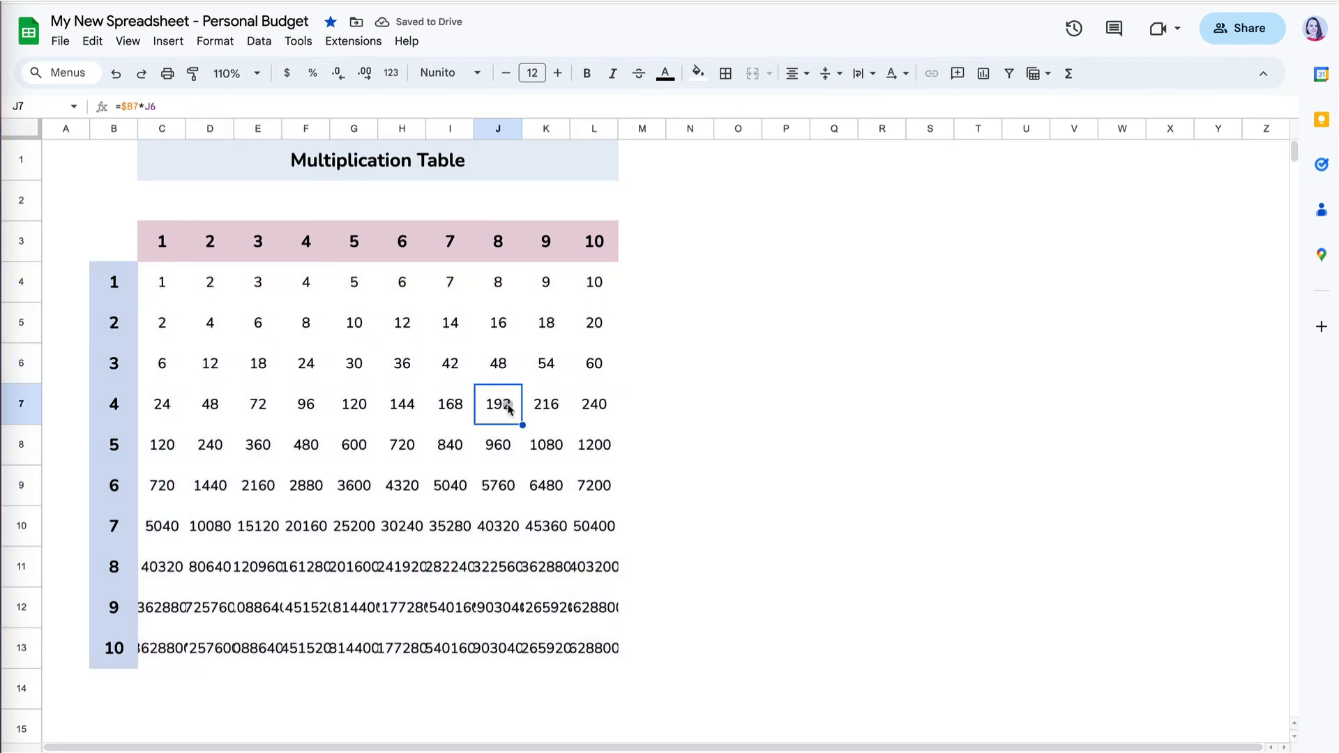
pyautogui.doubleClick(497, 403)
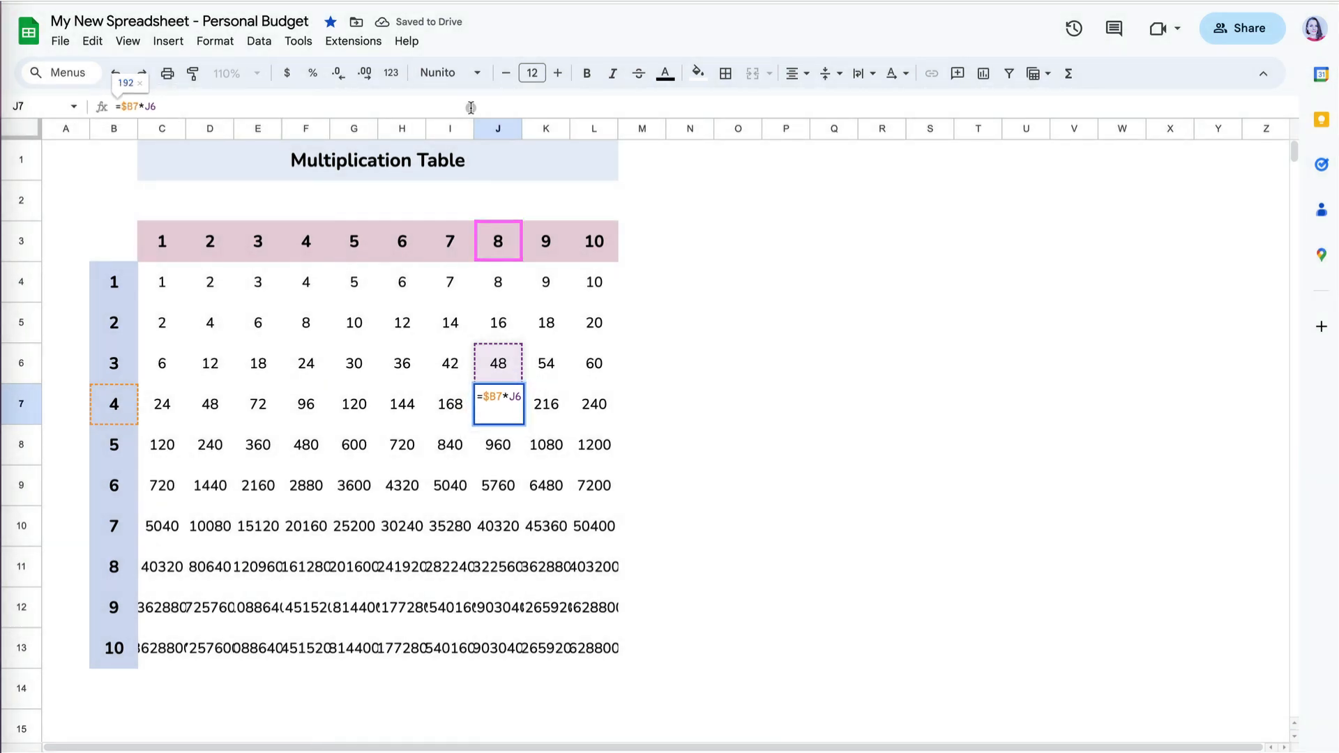
# Step: Lock the header row too with =$B4*C$3 and fill the whole 10×10 table
pyautogui.click(21, 239)
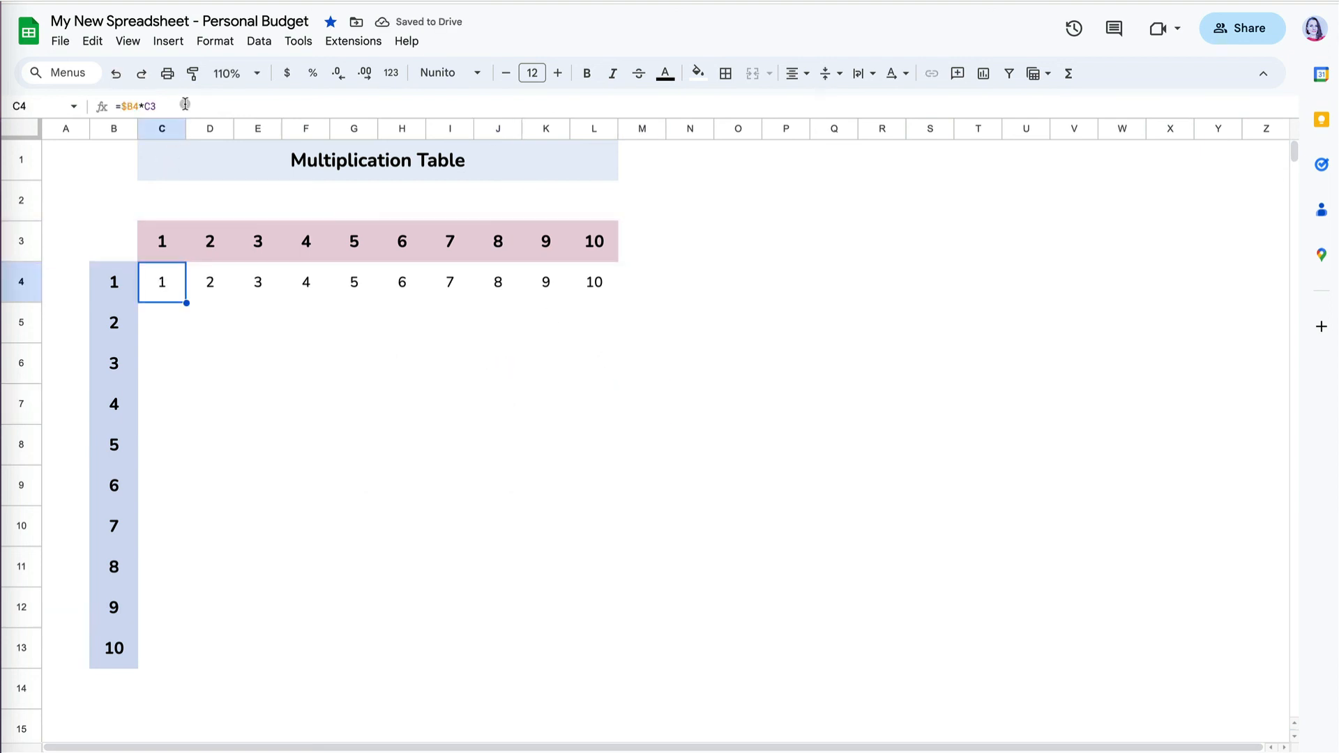
pyautogui.doubleClick(162, 282)
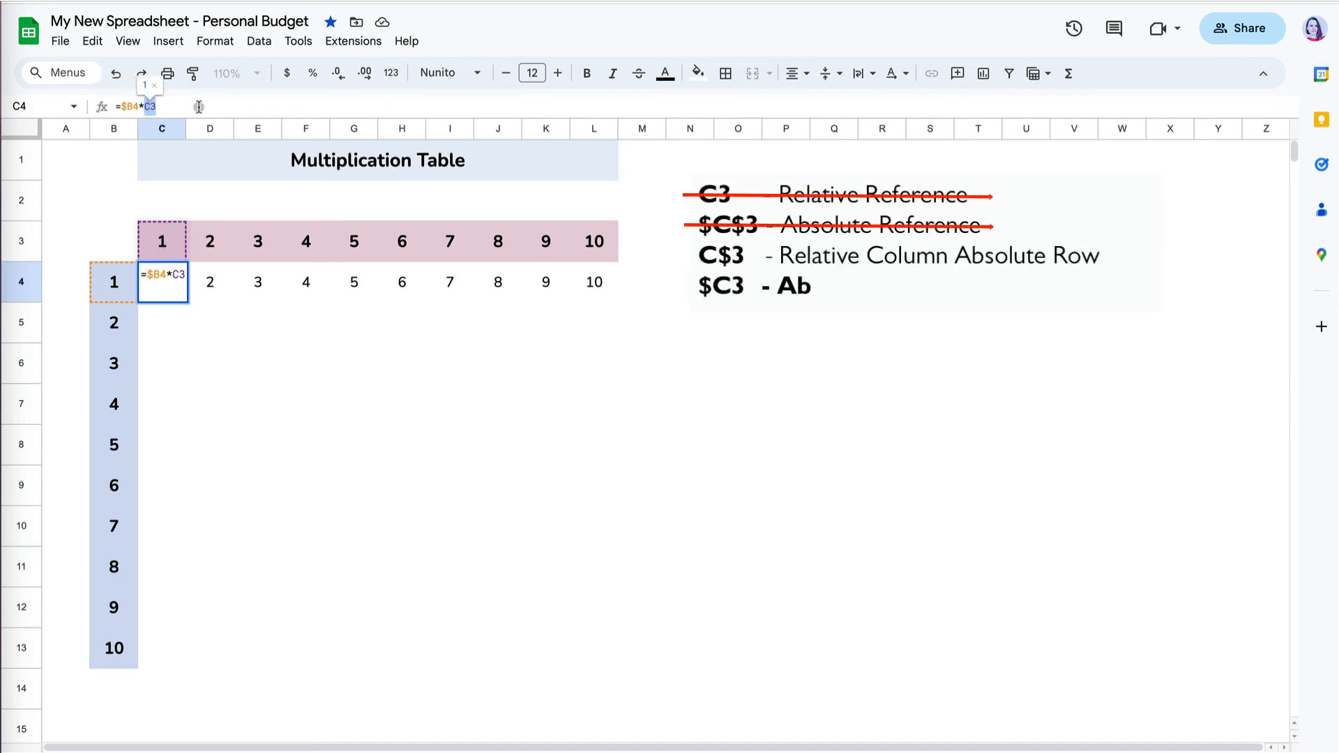
pyautogui.write('$C$3')
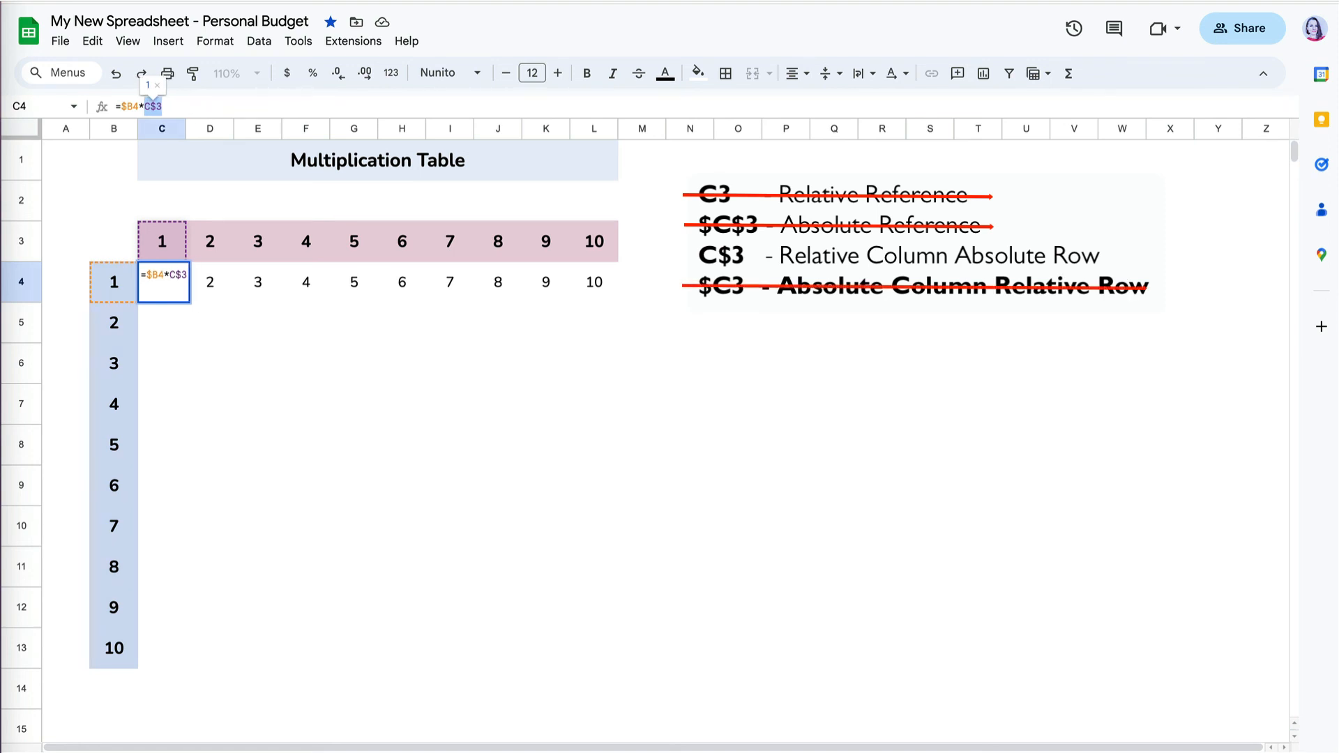
pyautogui.press('enter')
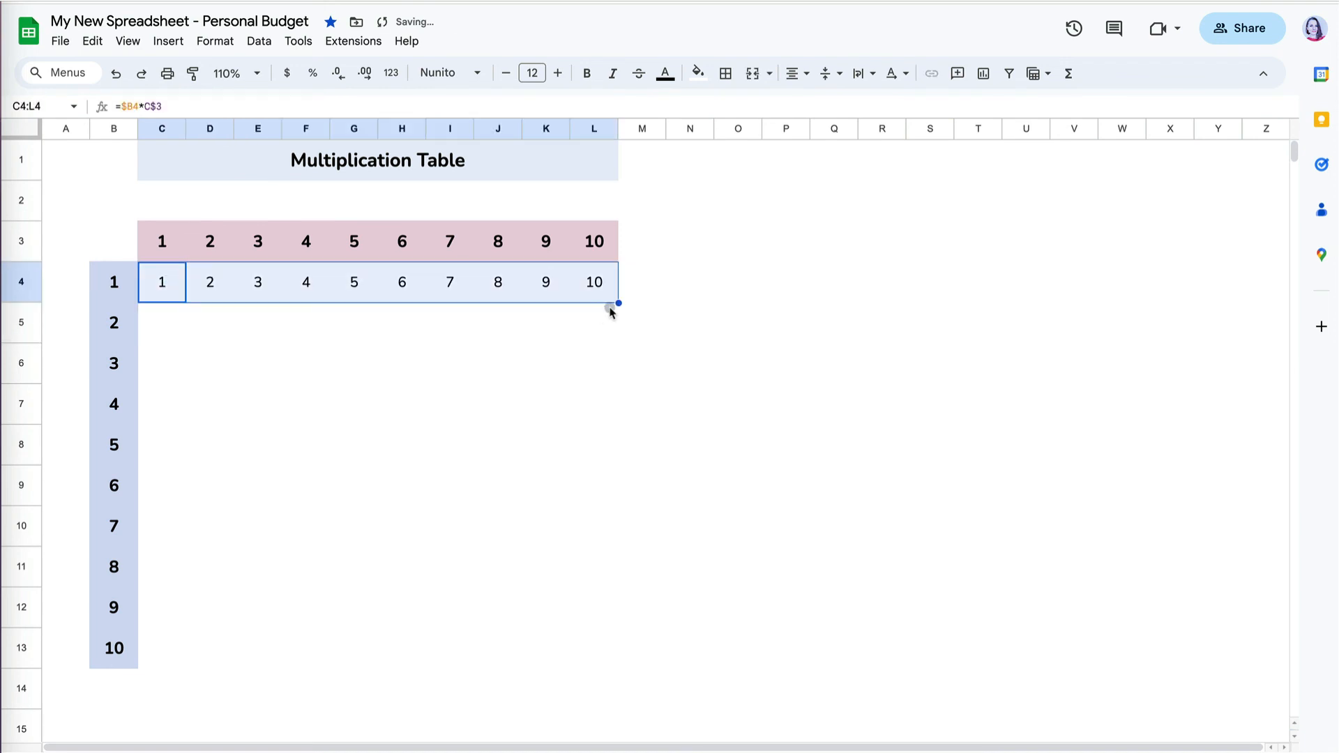
pyautogui.moveTo(618, 304); pyautogui.dragTo(617, 669)
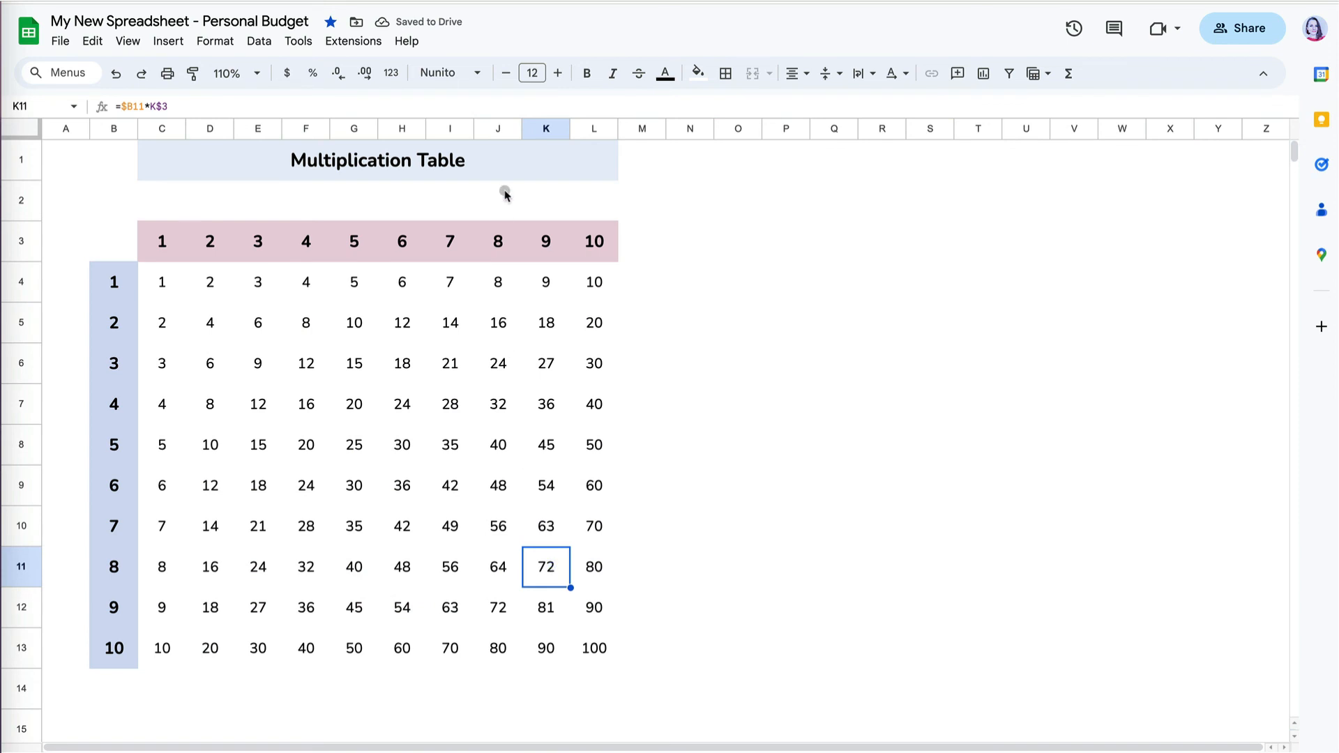
# Step: Check lower-row cells such as 81 to confirm =$B12*K$3-style formulas
pyautogui.doubleClick(545, 566)
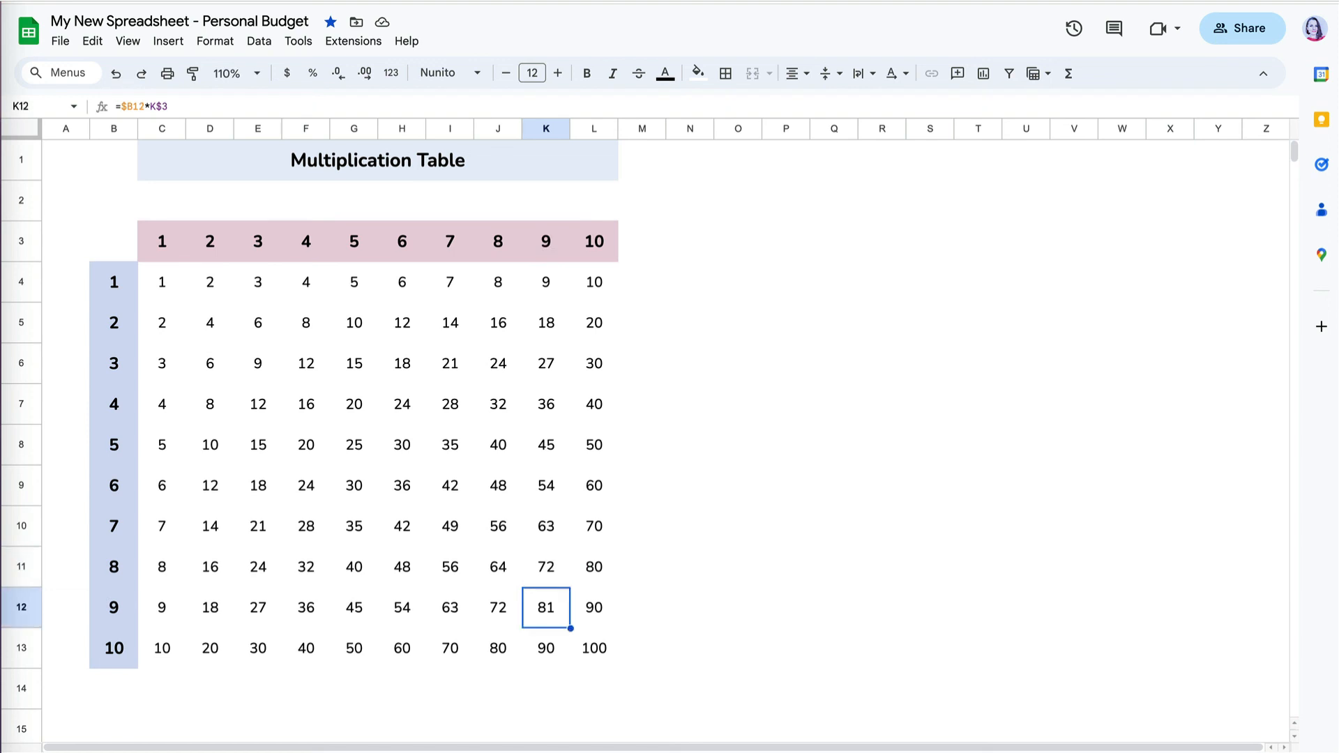
pyautogui.doubleClick(545, 606)
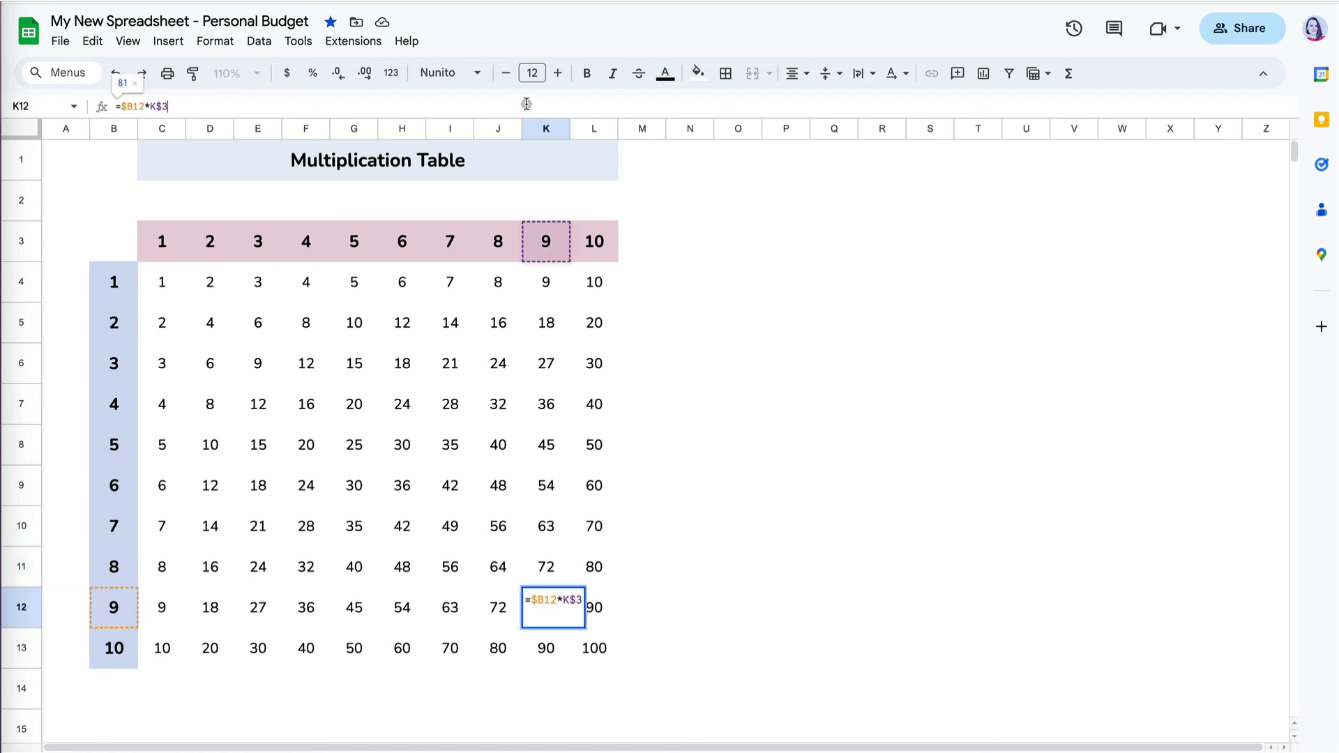